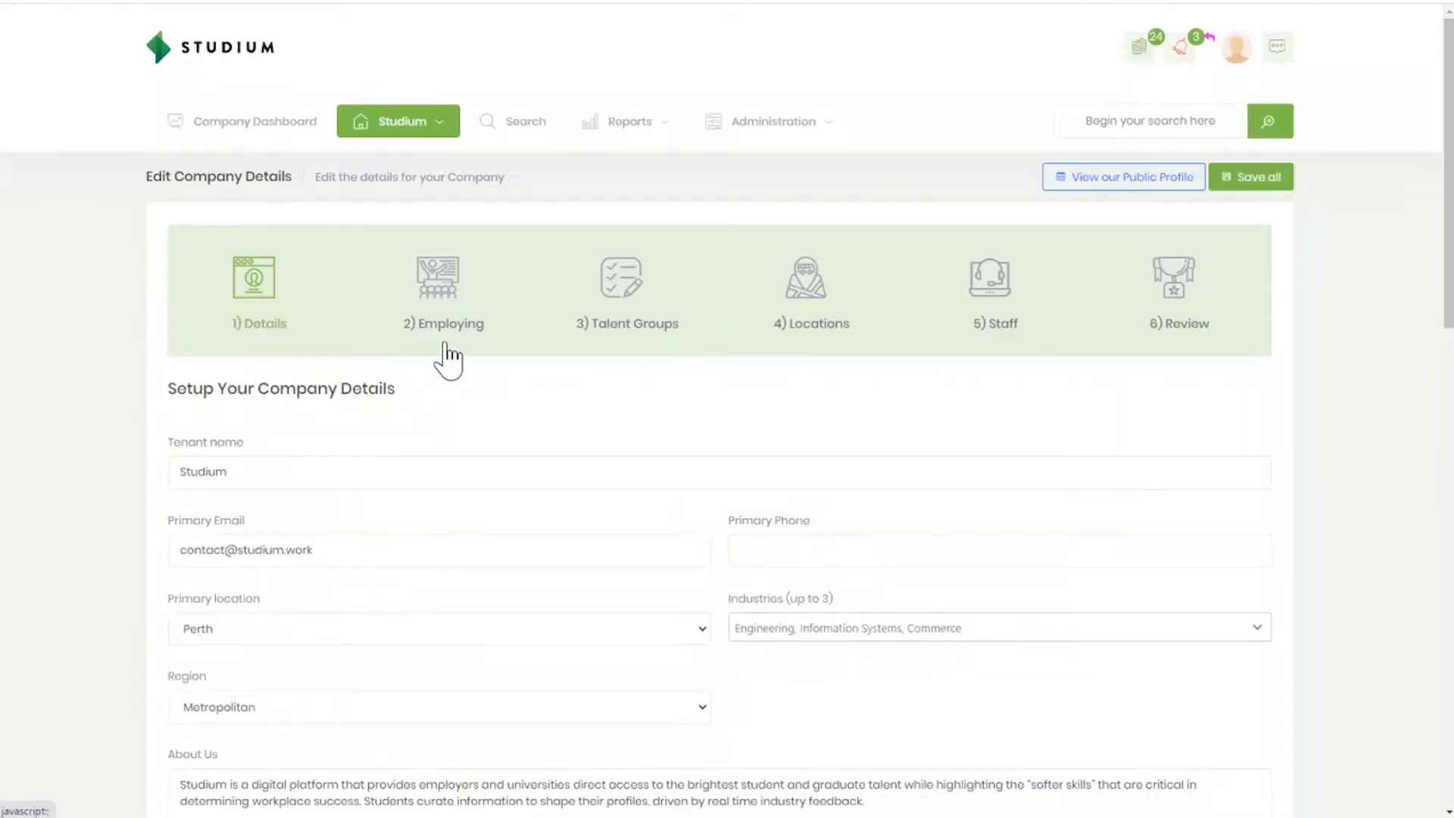
pyautogui.moveTo(833, 357)
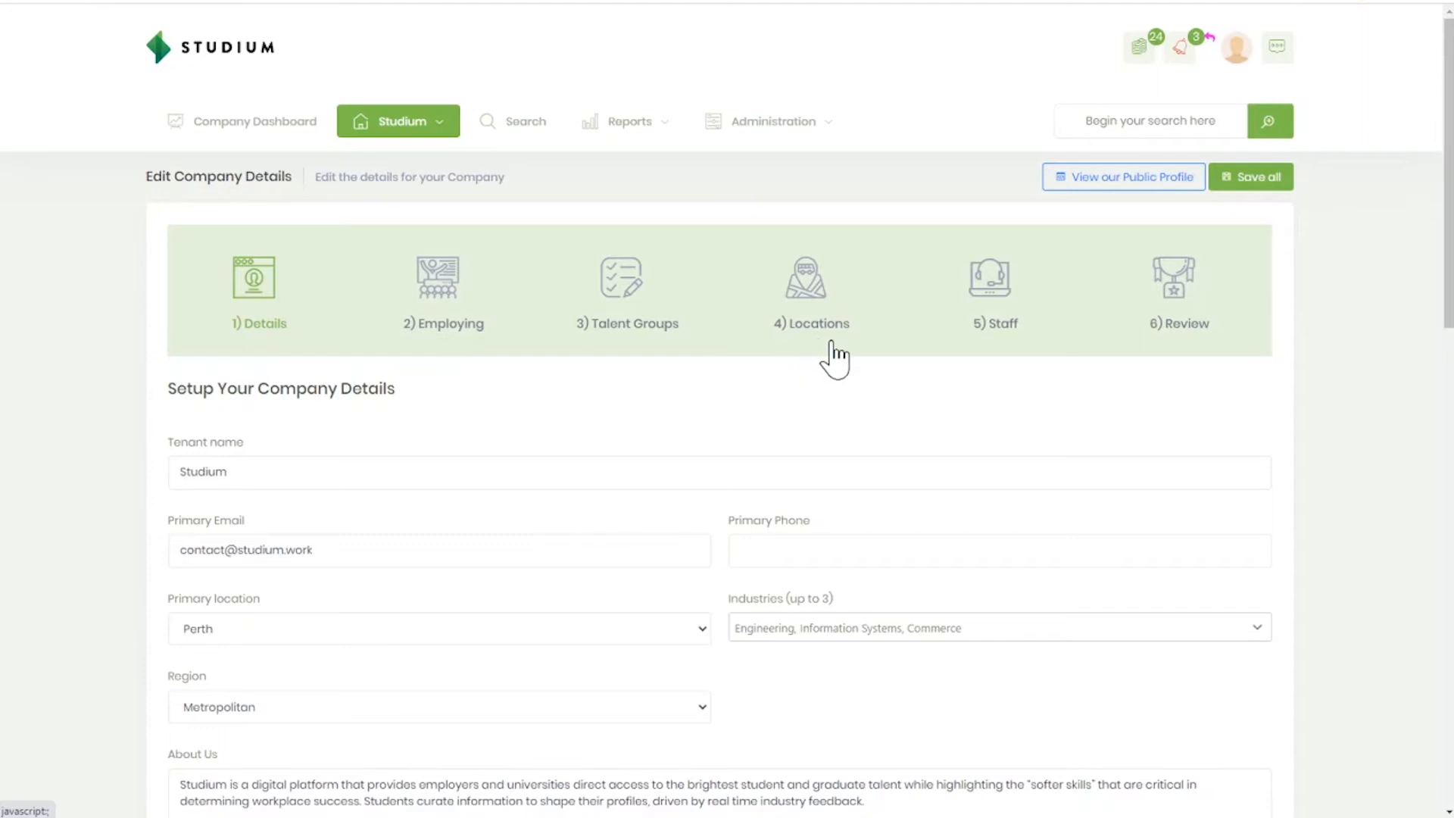
pyautogui.moveTo(1238, 266)
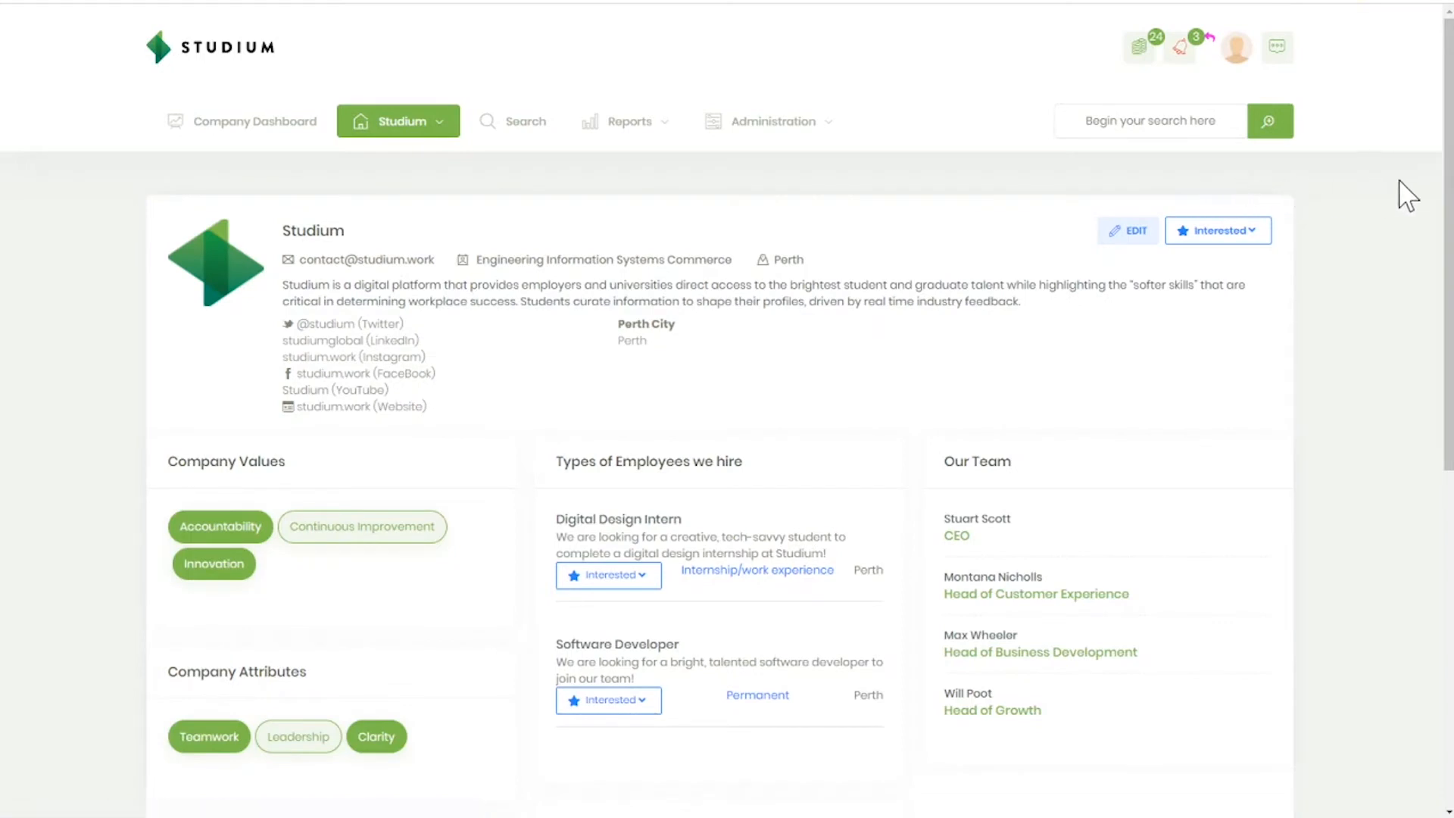
pyautogui.scroll(-3)
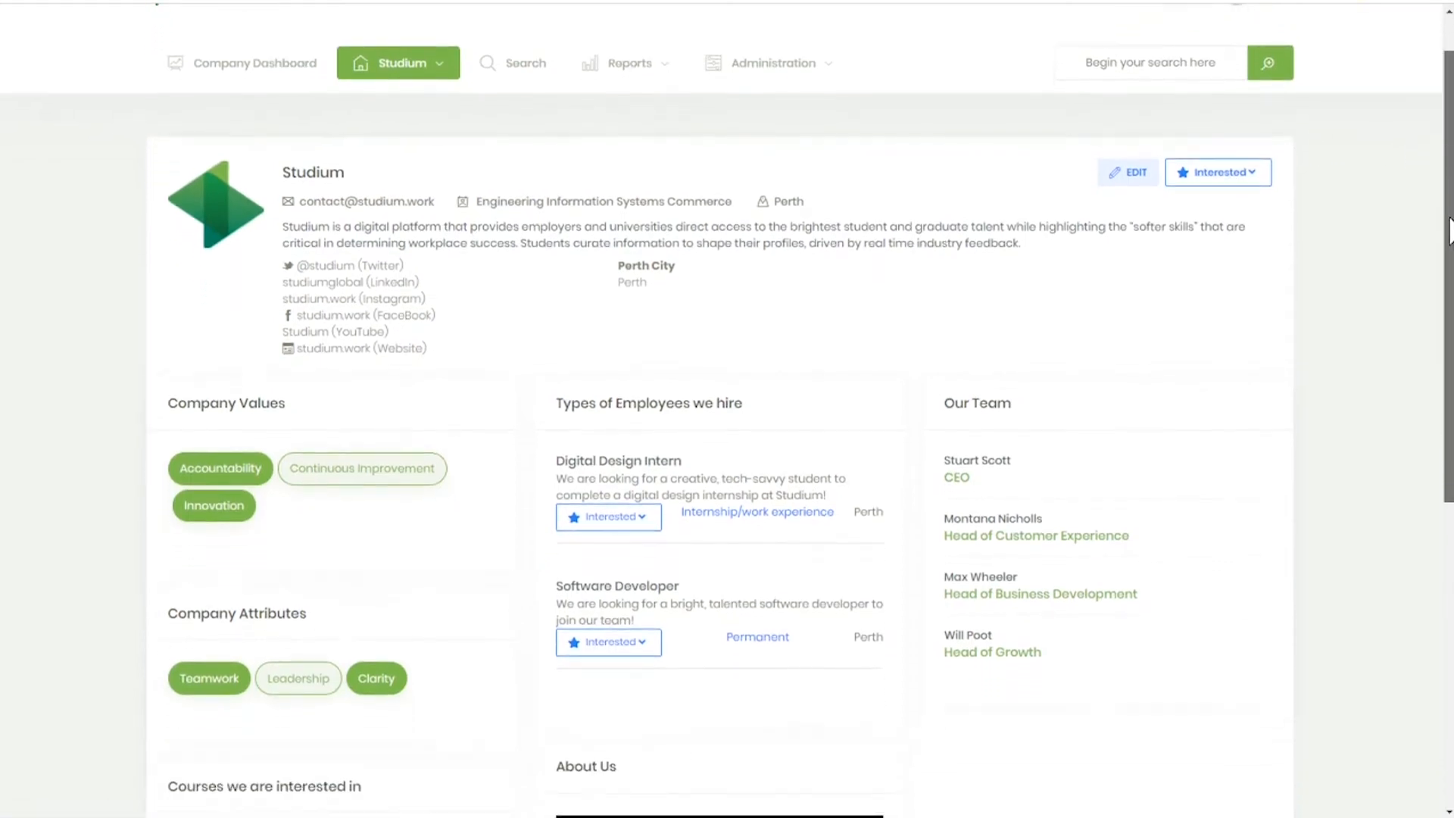
pyautogui.scroll(-3)
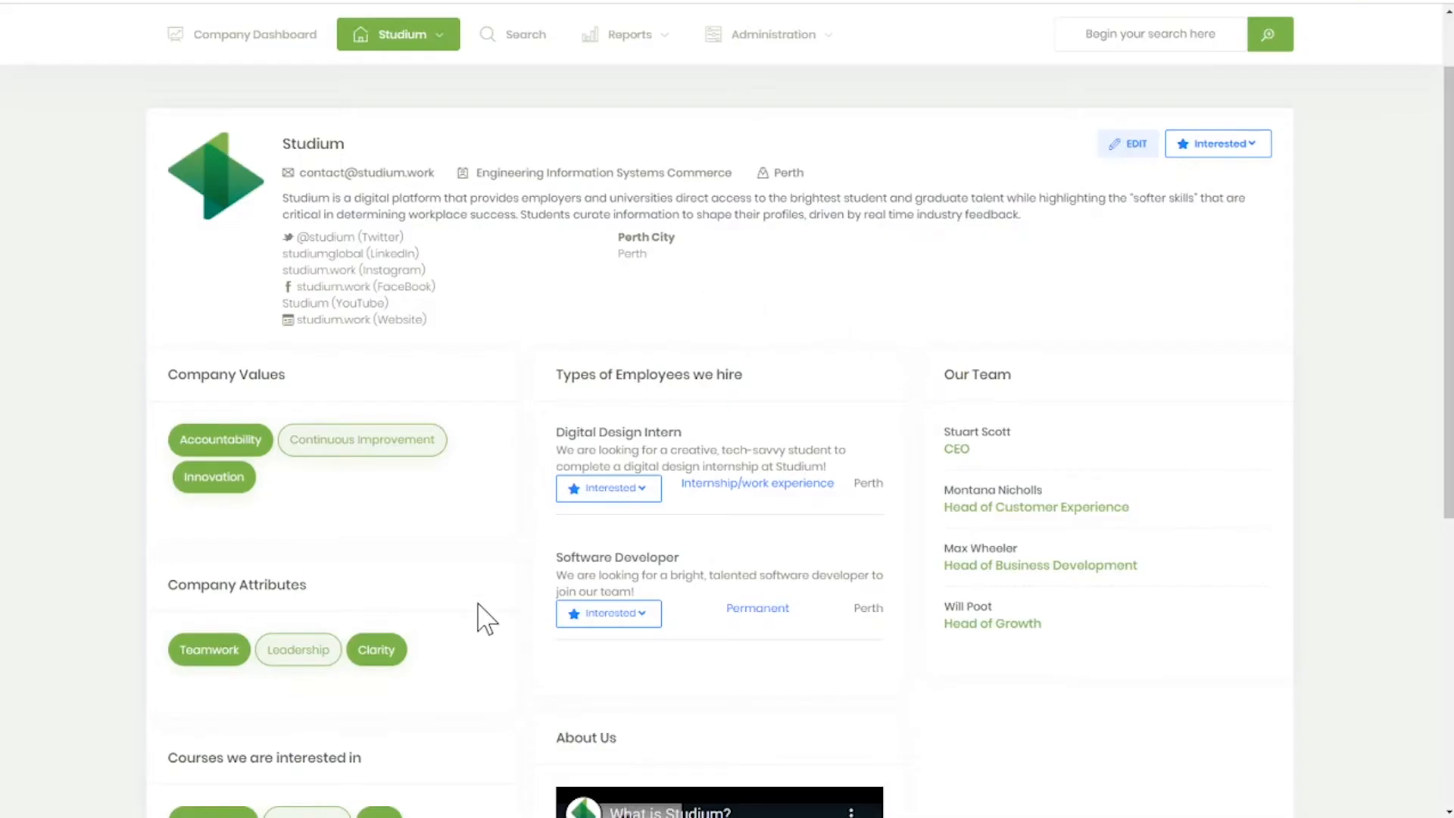
pyautogui.moveTo(749, 730)
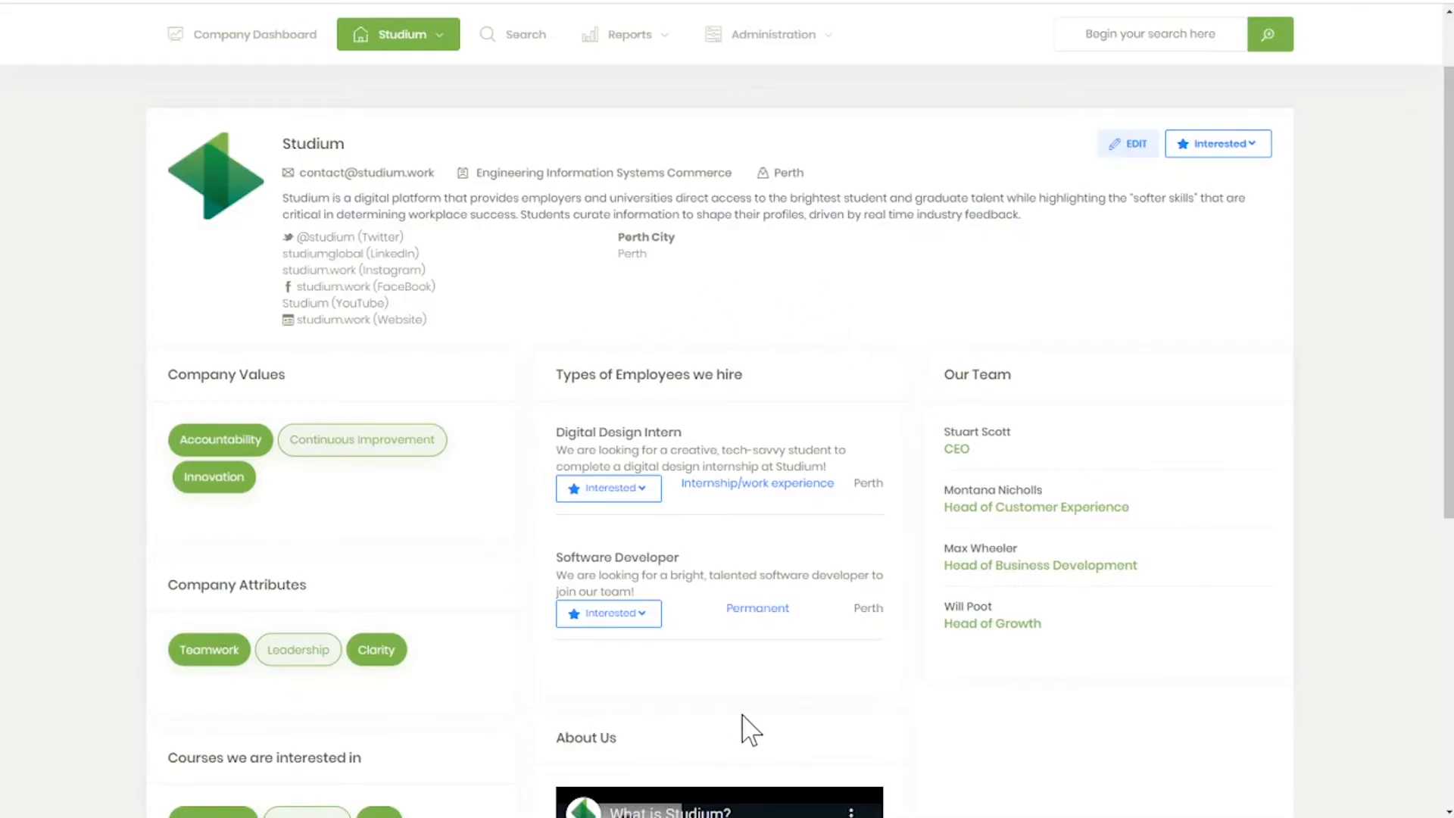
pyautogui.moveTo(893, 678)
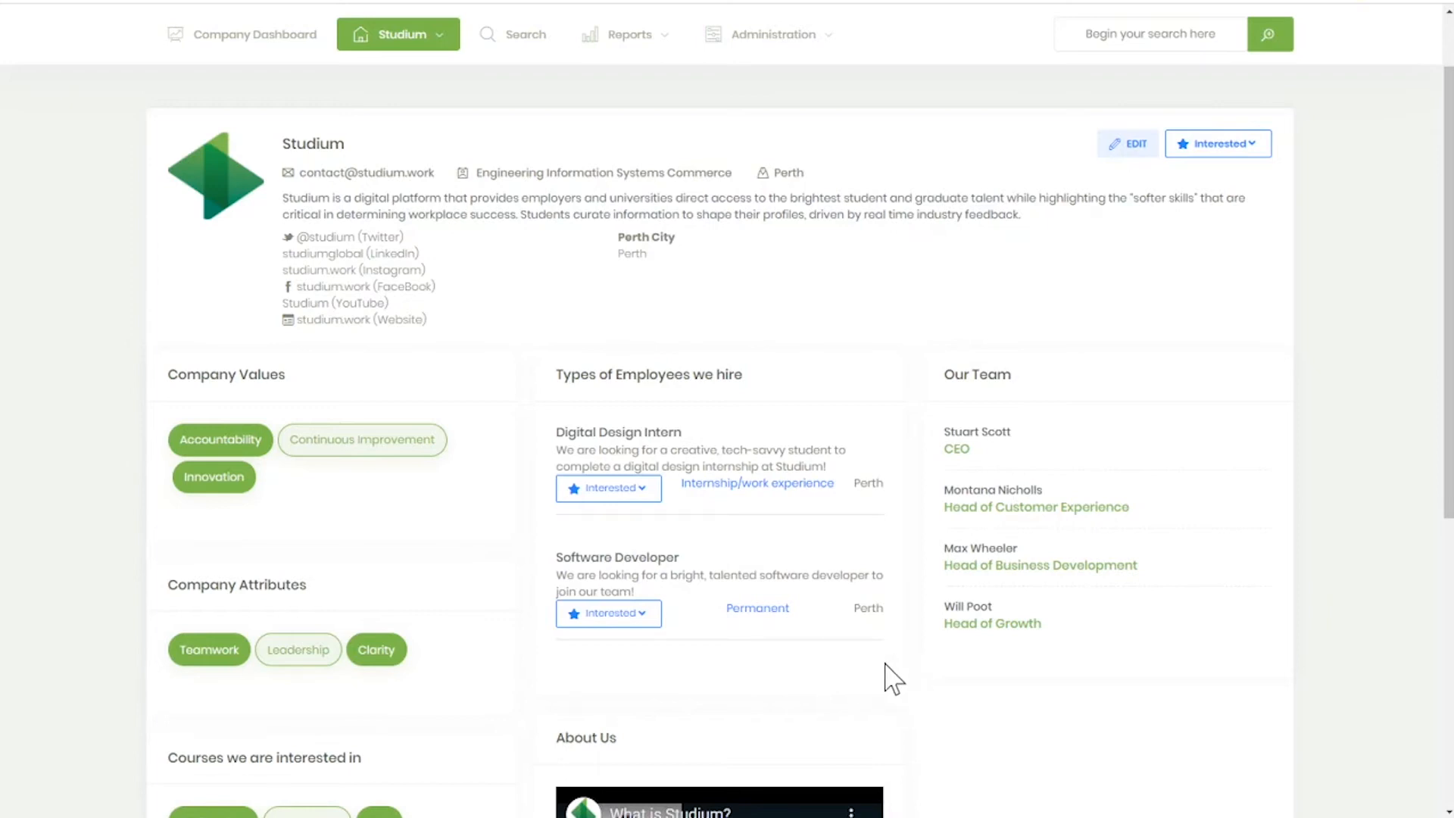
pyautogui.moveTo(608, 613)
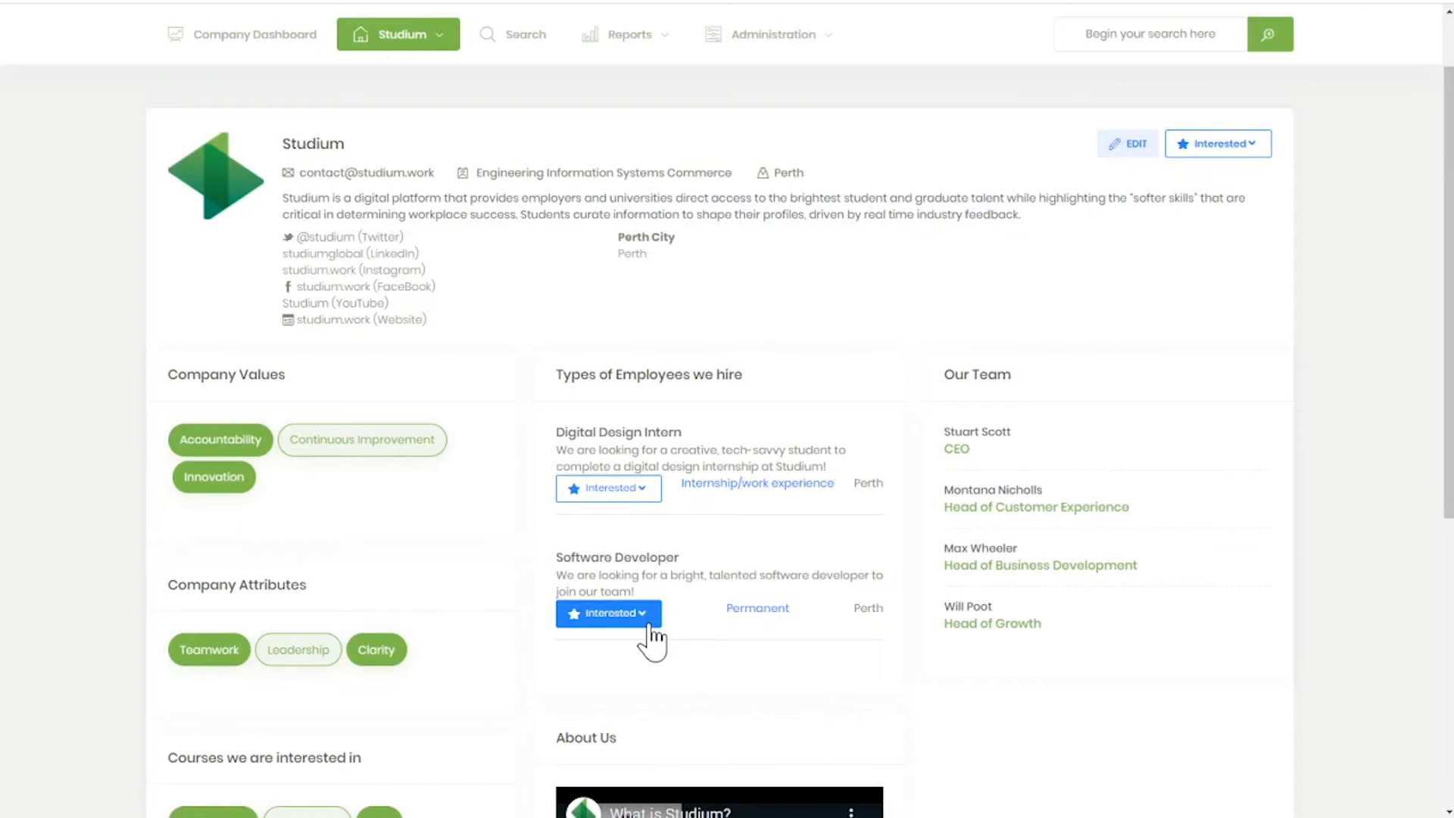
pyautogui.click(512, 35)
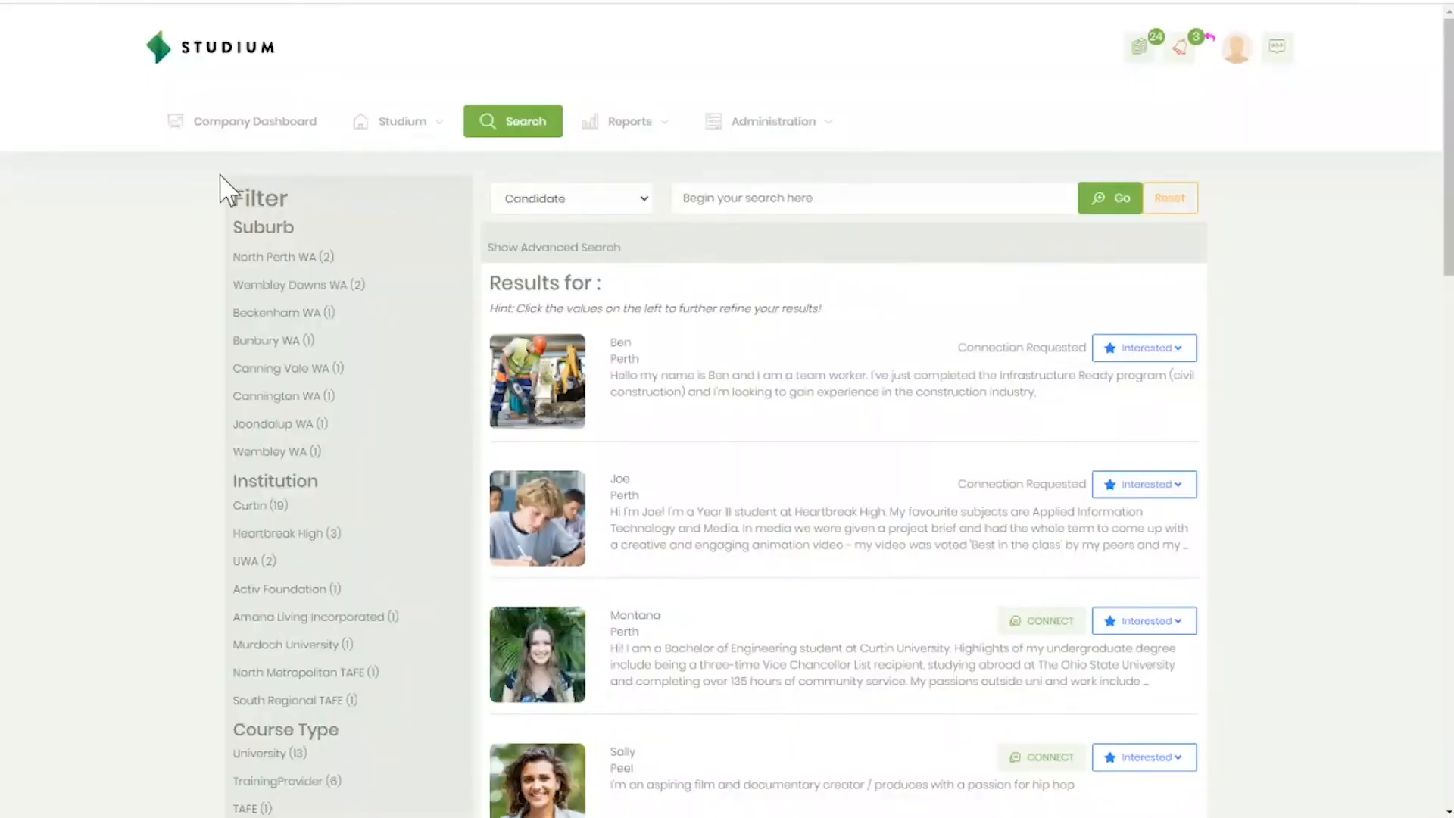
pyautogui.moveTo(554, 258)
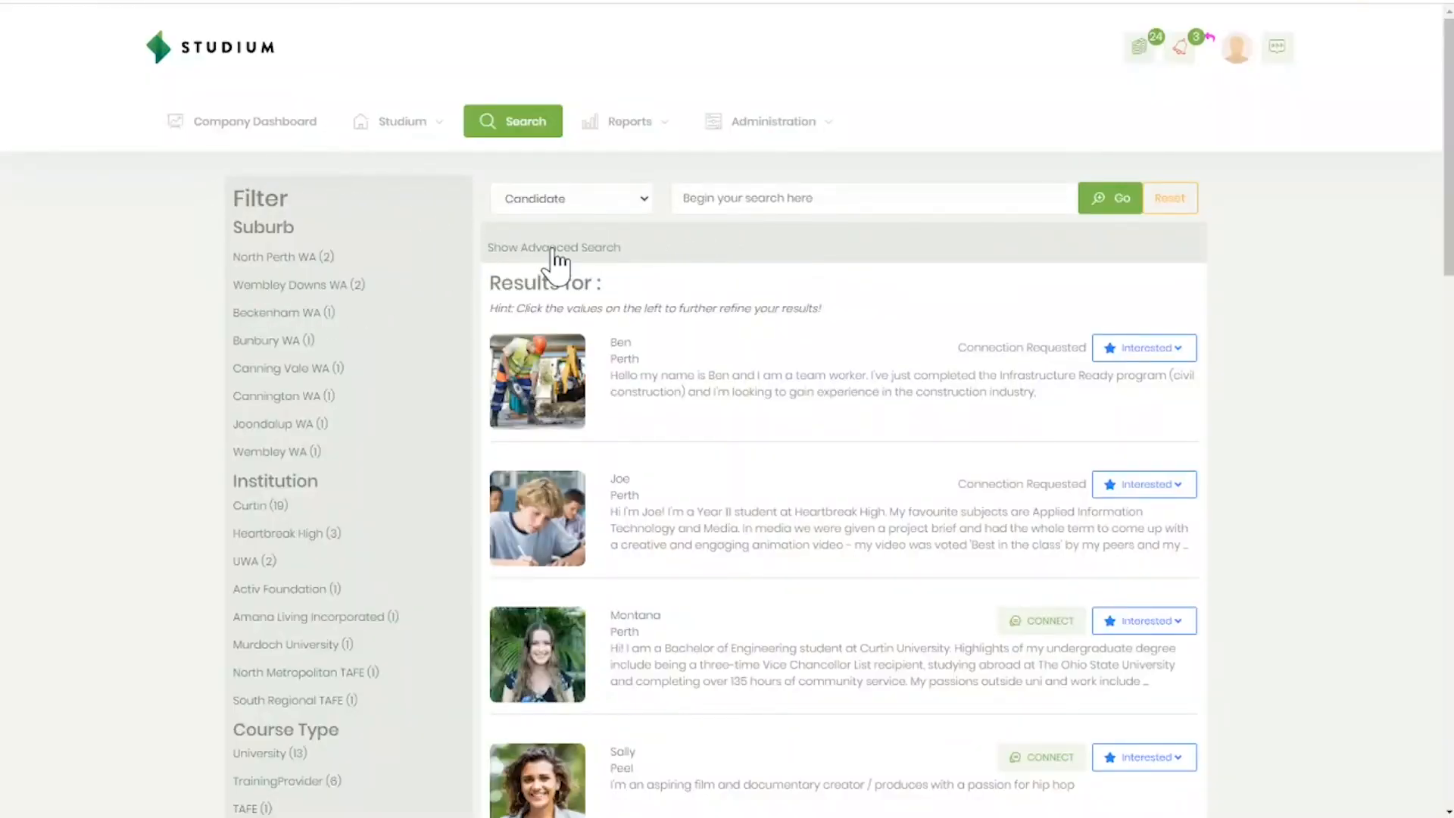
# Step: Show the advanced candidate search options on the Search page
pyautogui.click(554, 247)
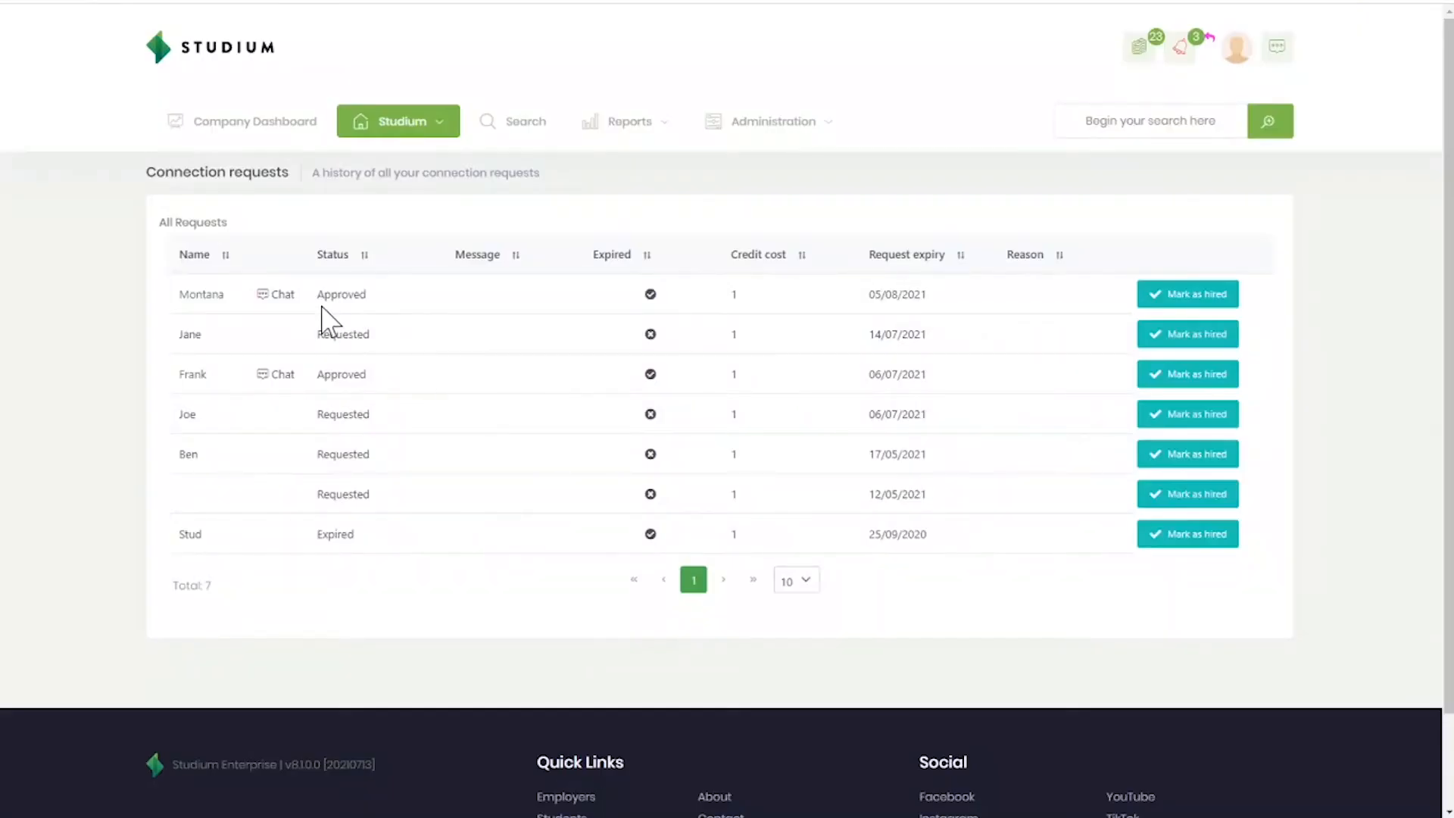
pyautogui.moveTo(274, 320)
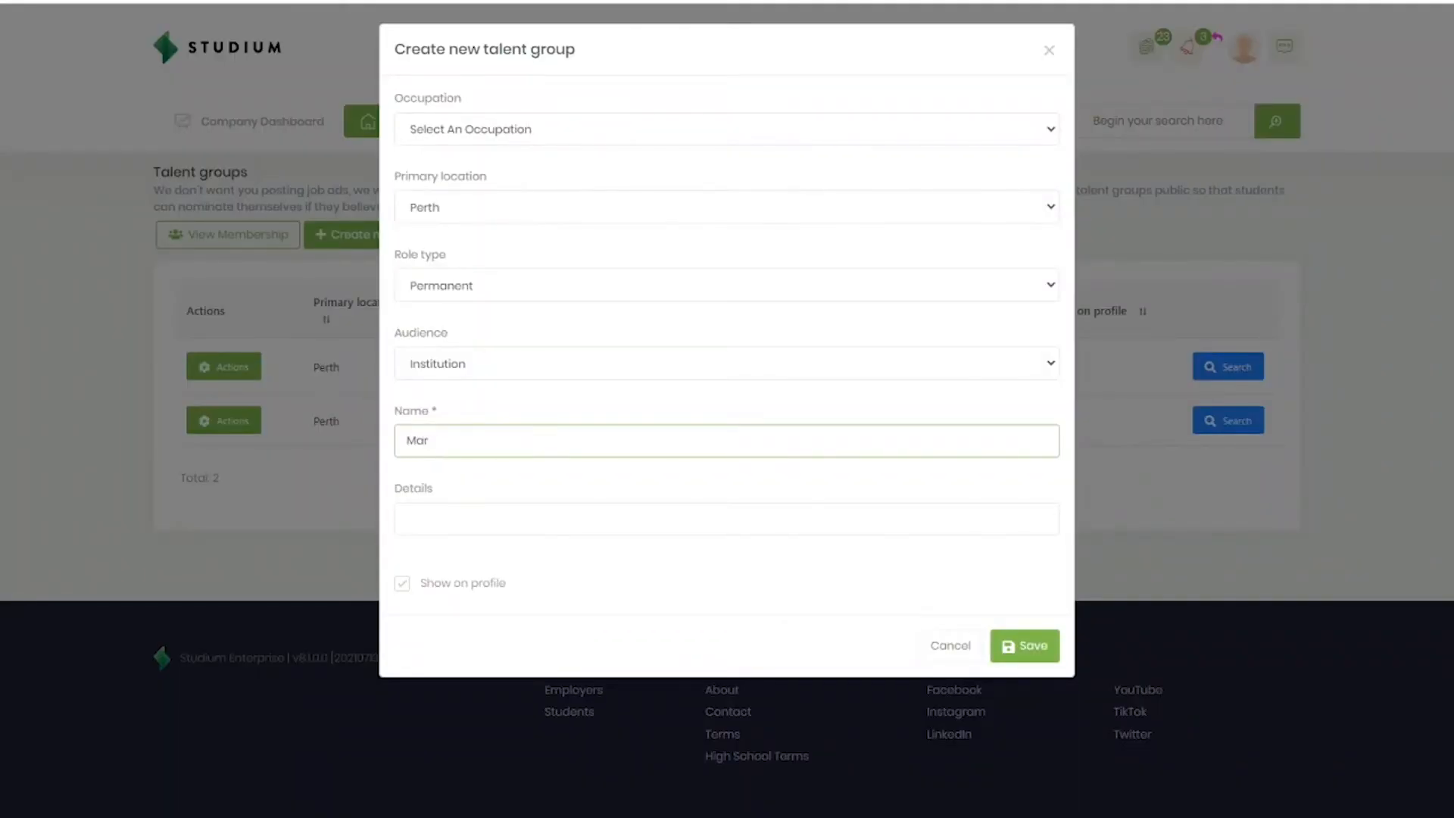
# Step: Name the new talent group 'Marketing Officer - Commencing January 2022' and save it
pyautogui.write('keting Off')
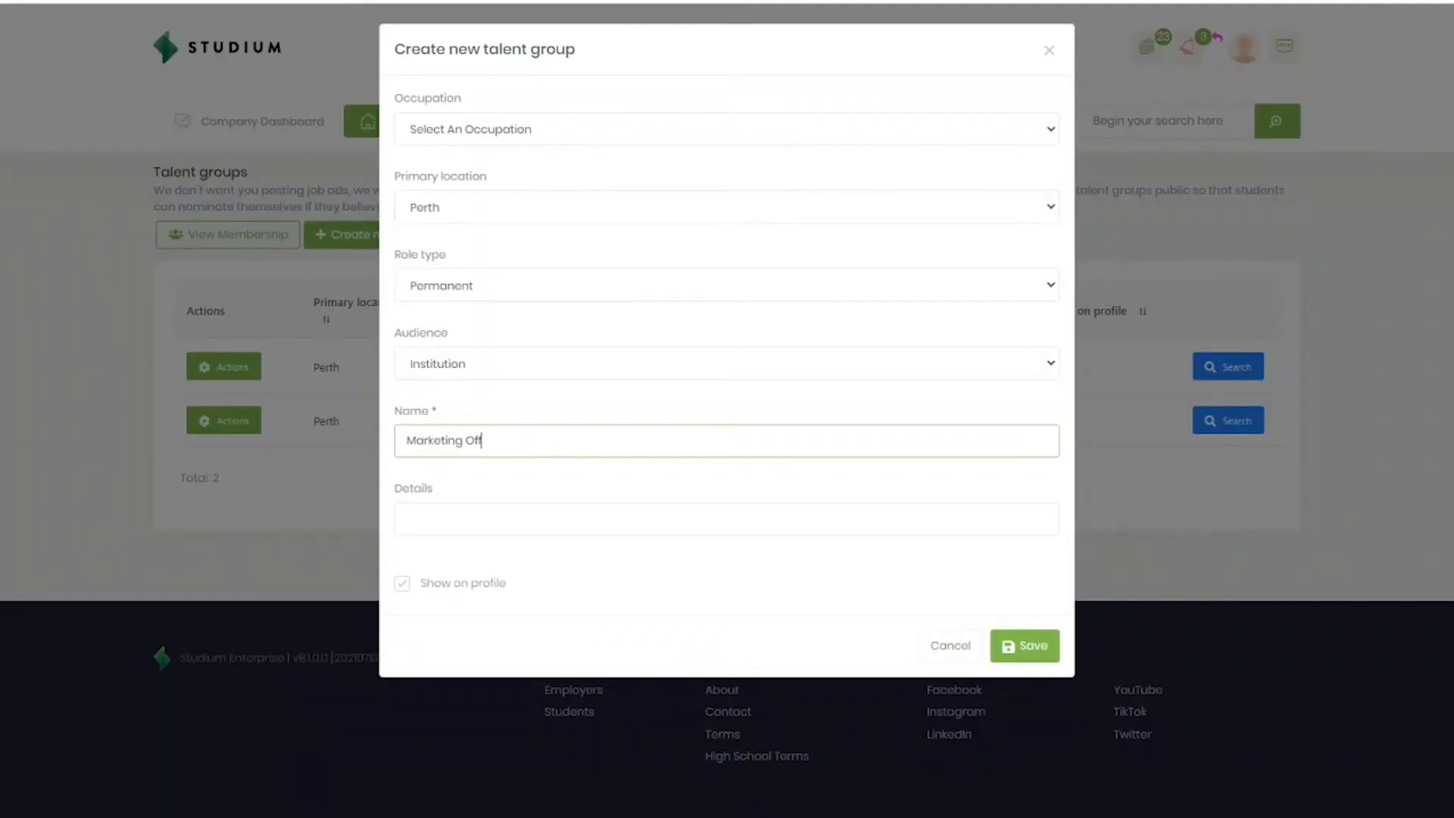
pyautogui.write('icer -')
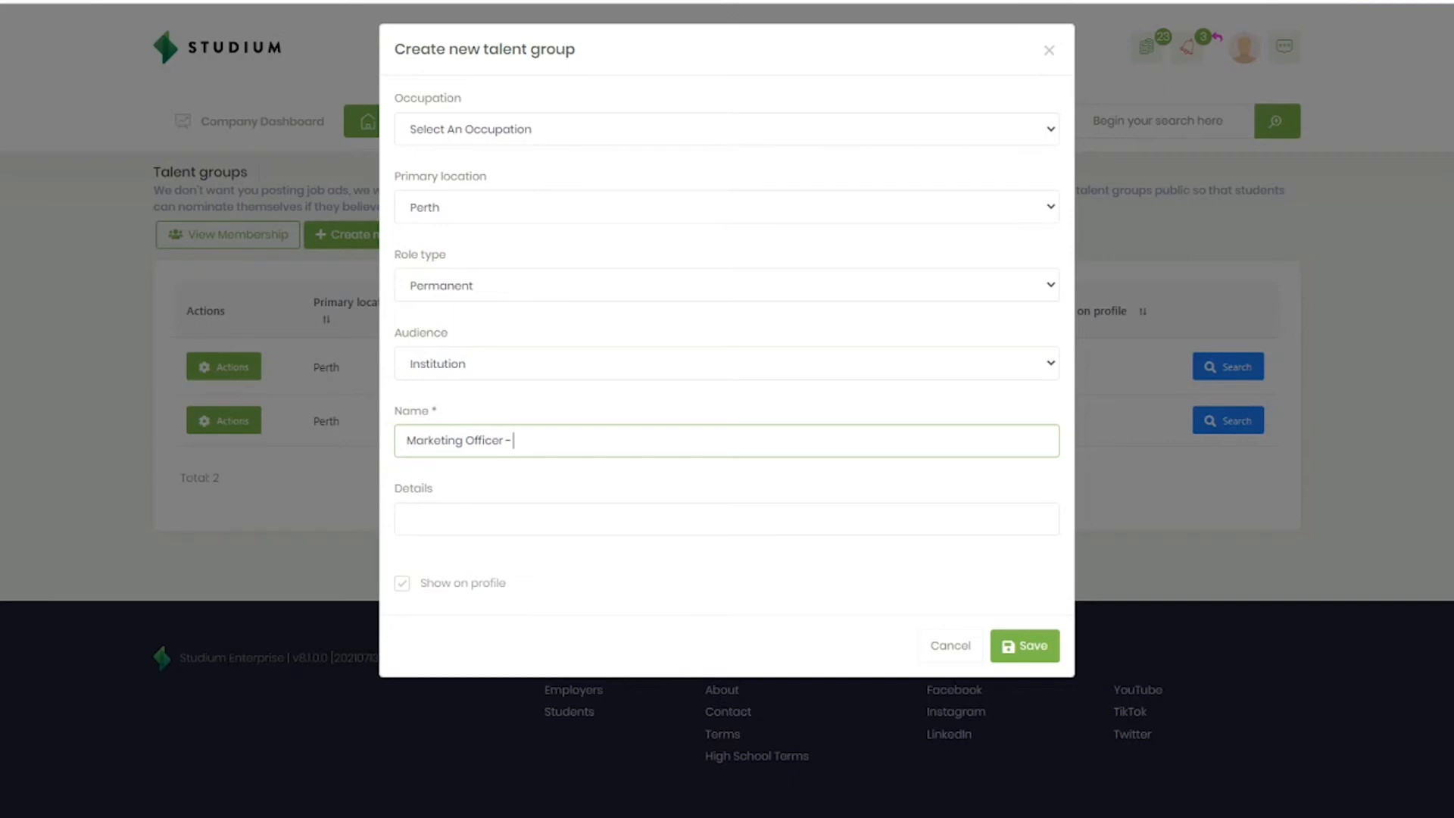
pyautogui.write('Commencing')
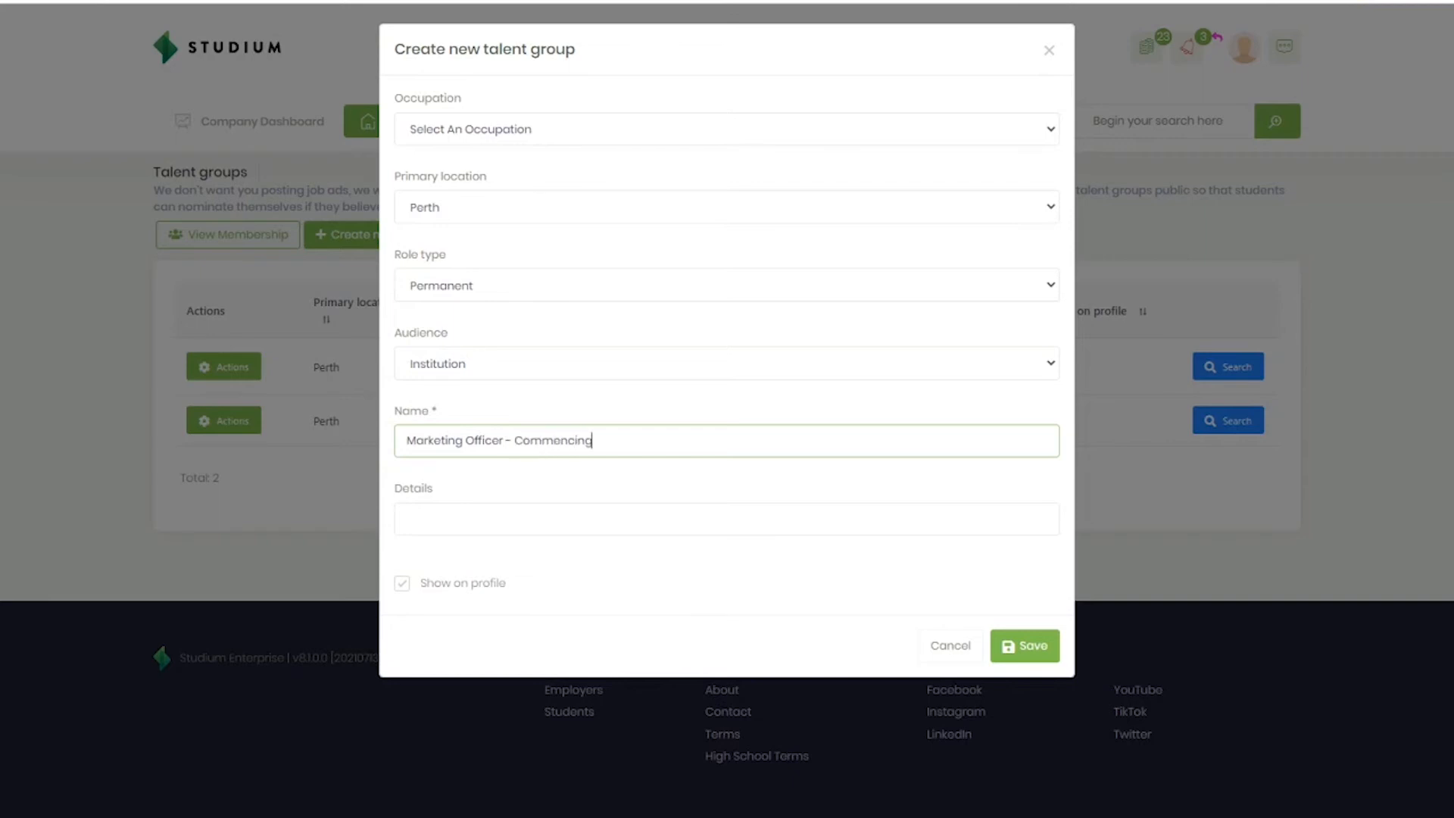
pyautogui.write('January')
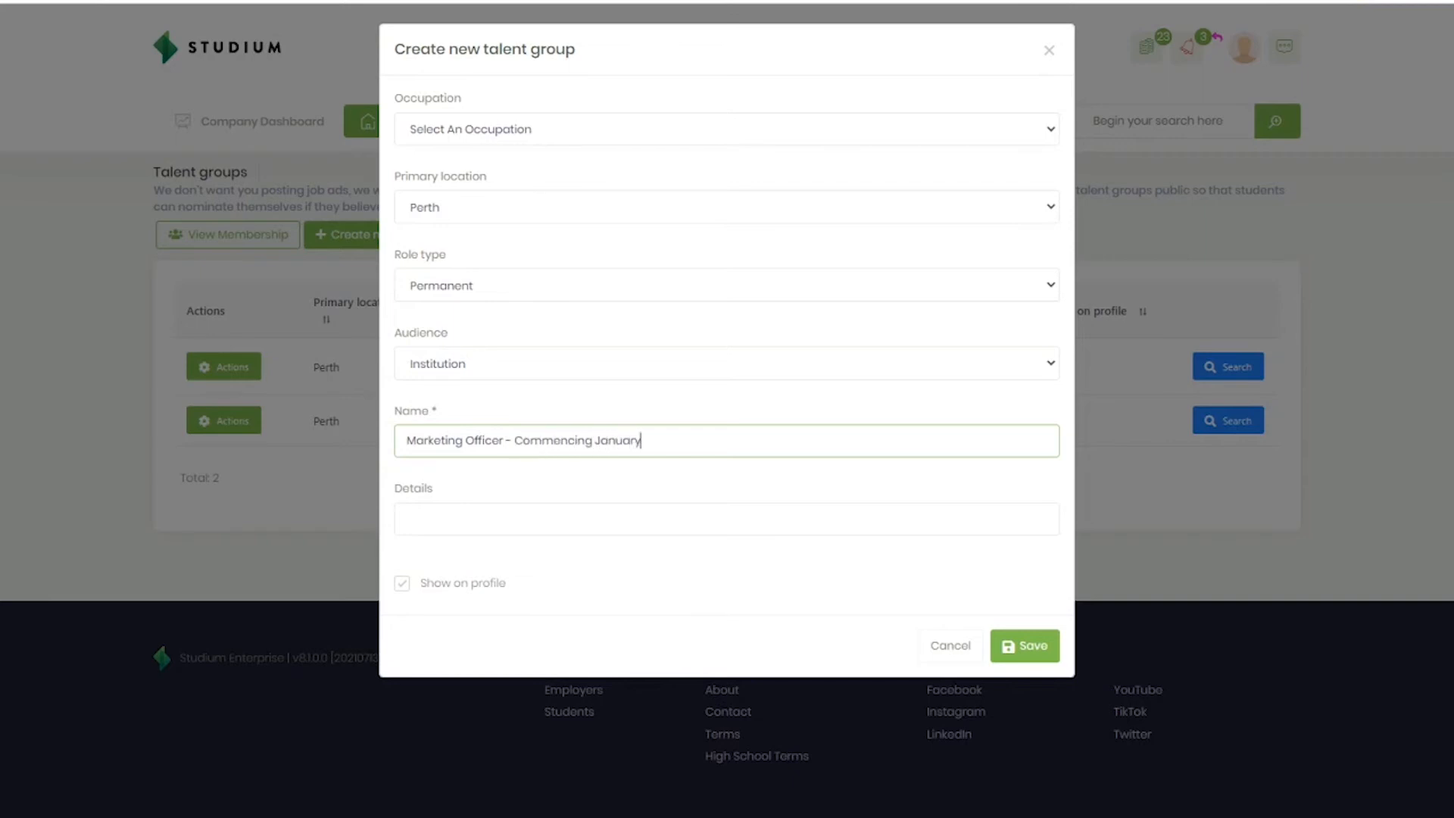
pyautogui.write('2022')
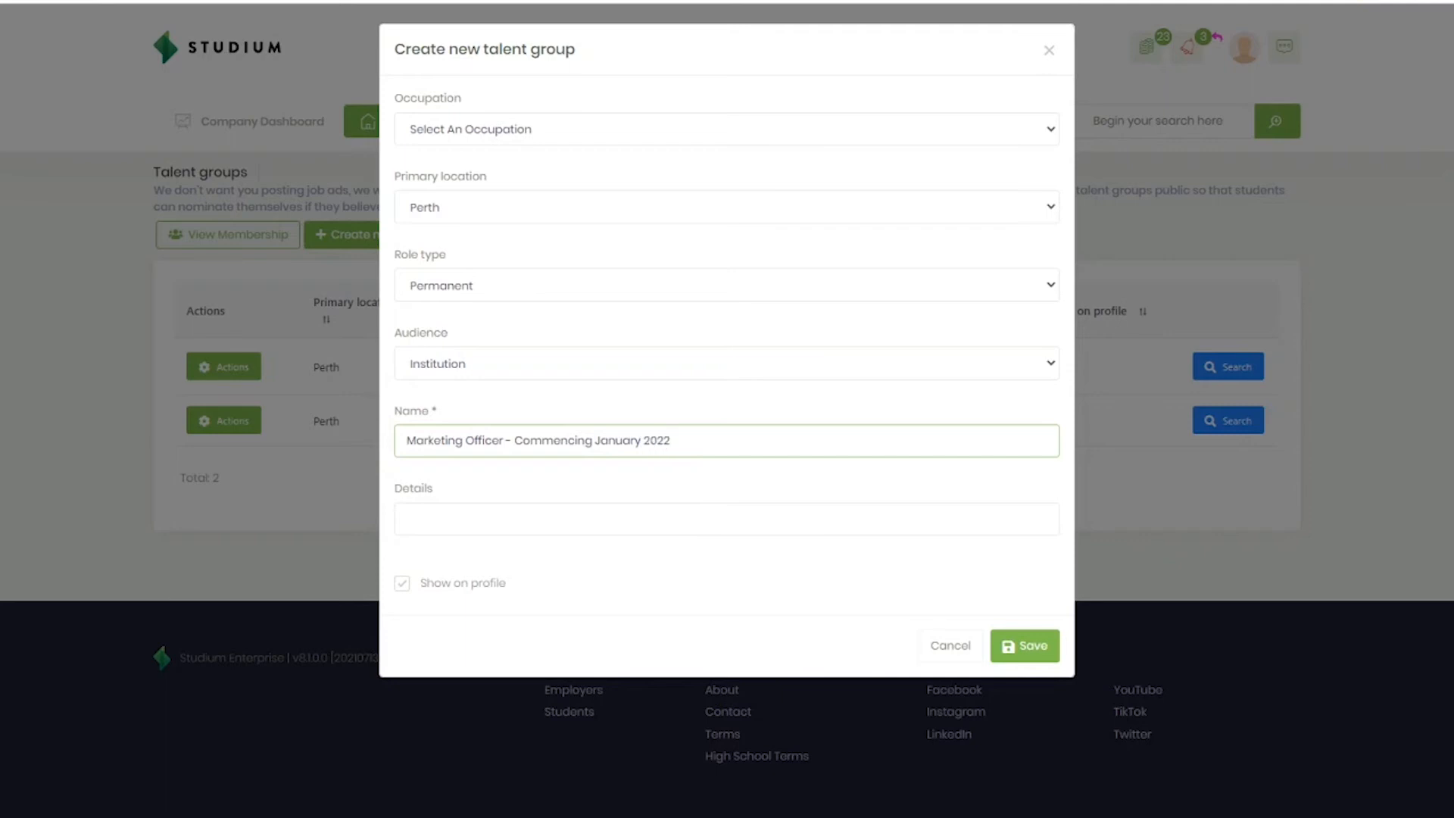
pyautogui.moveTo(1020, 598)
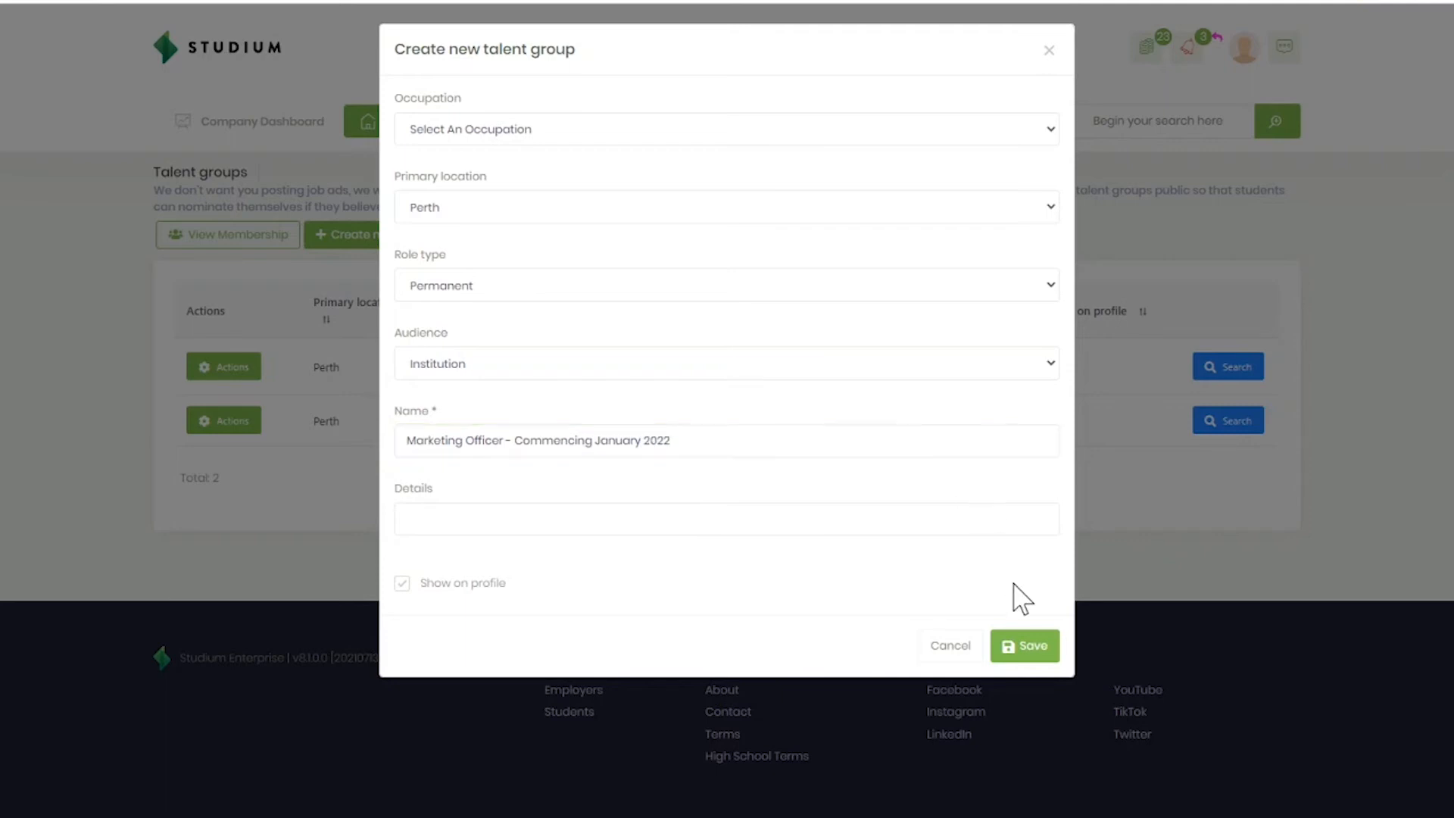
pyautogui.click(1024, 645)
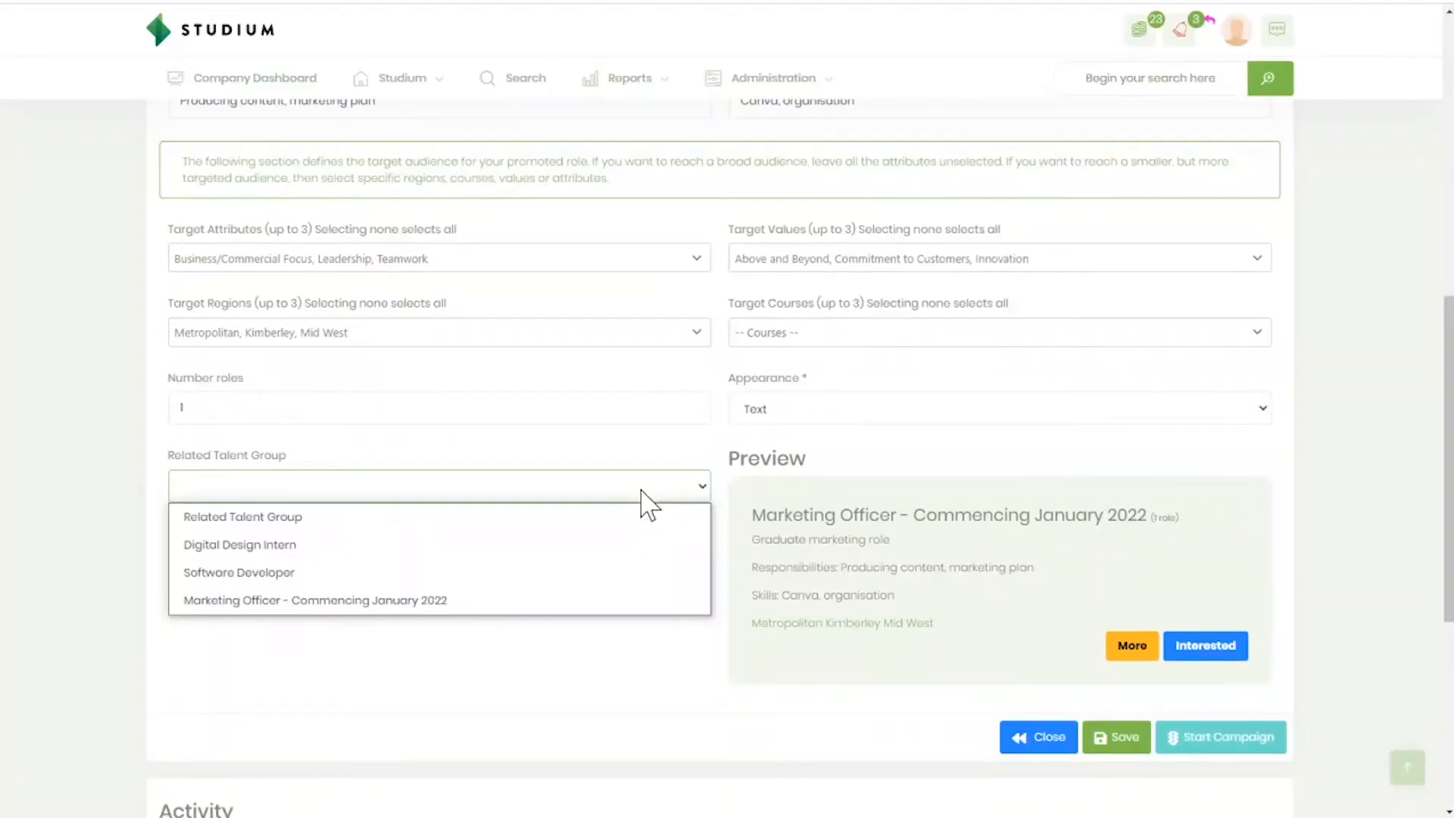
# Step: Set Related Talent Group to 'Marketing Officer - Commencing January 2022' and save the role
pyautogui.click(314, 599)
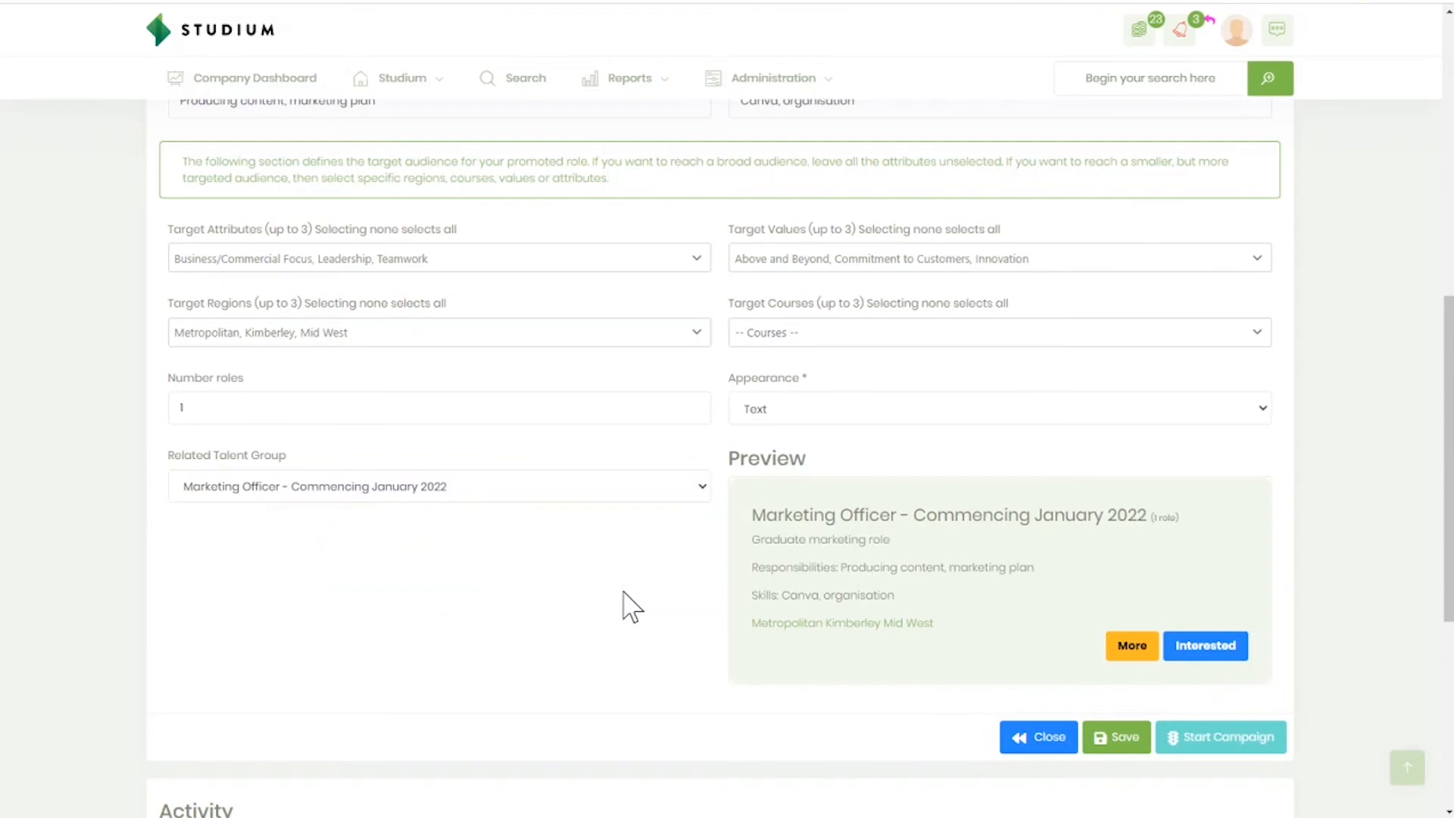
pyautogui.moveTo(749, 756)
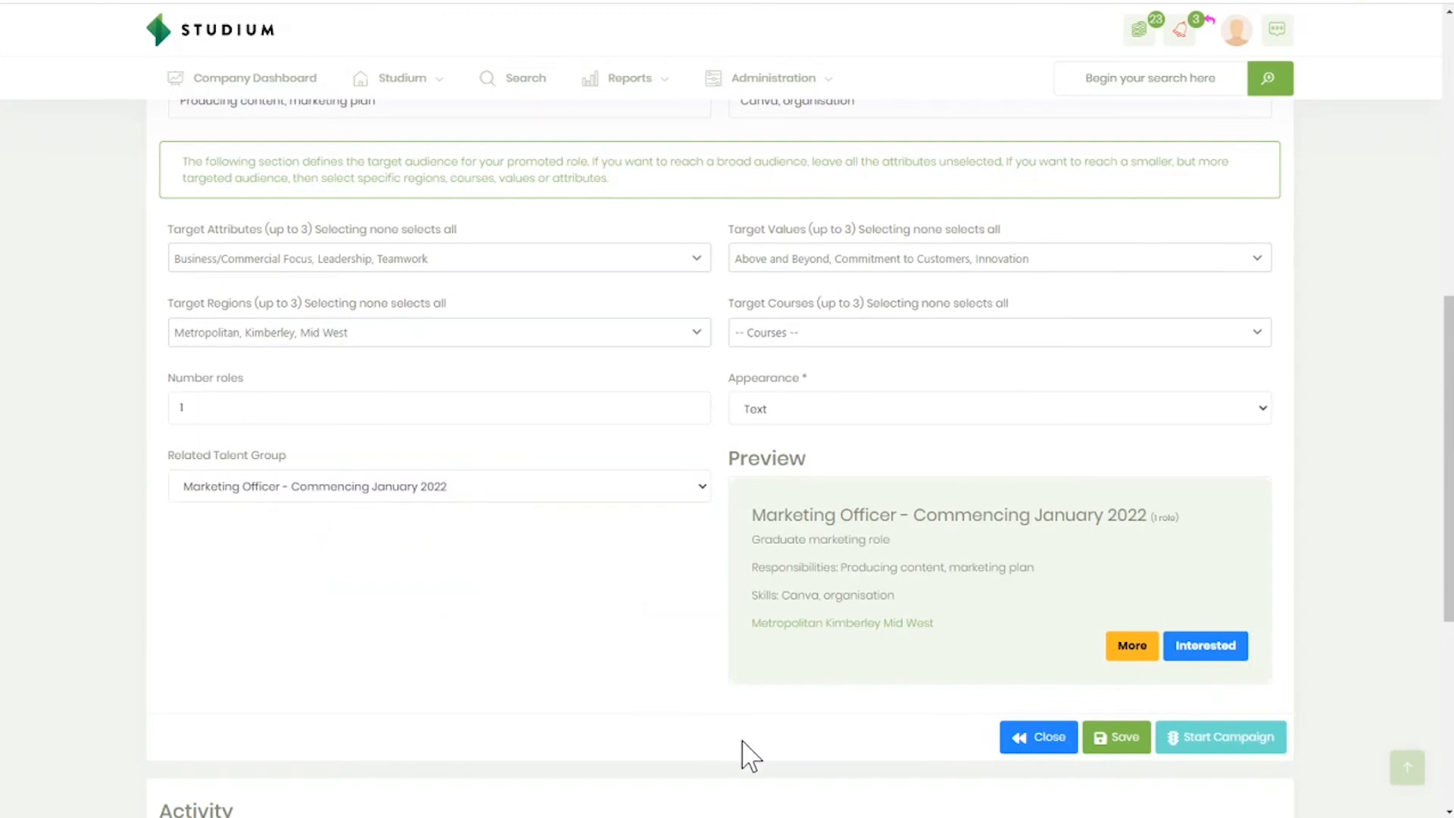
pyautogui.click(512, 78)
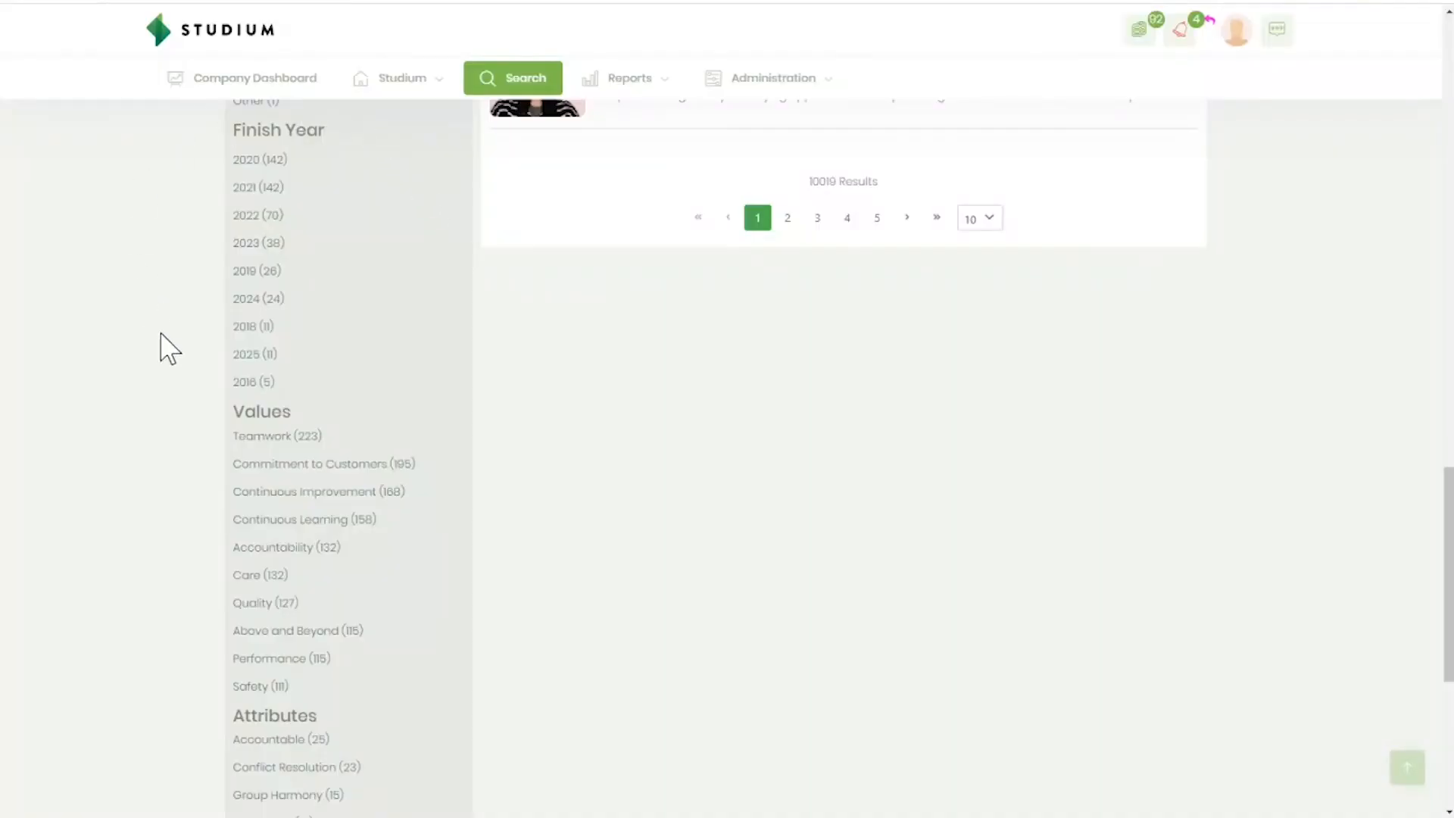
pyautogui.moveTo(269, 231)
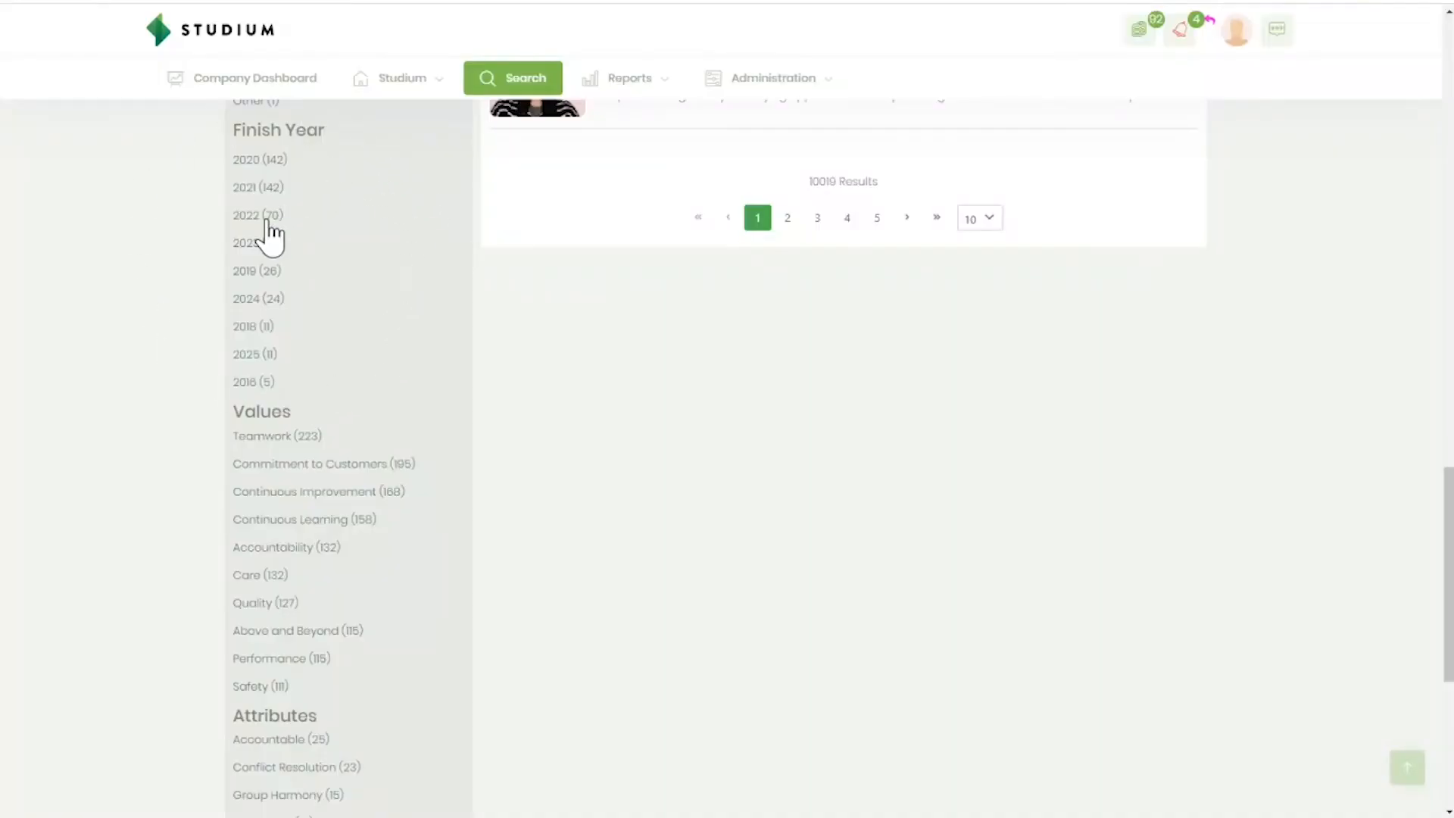
# Step: Apply the 2022 Finish Year filter to the candidate search
pyautogui.click(400, 78)
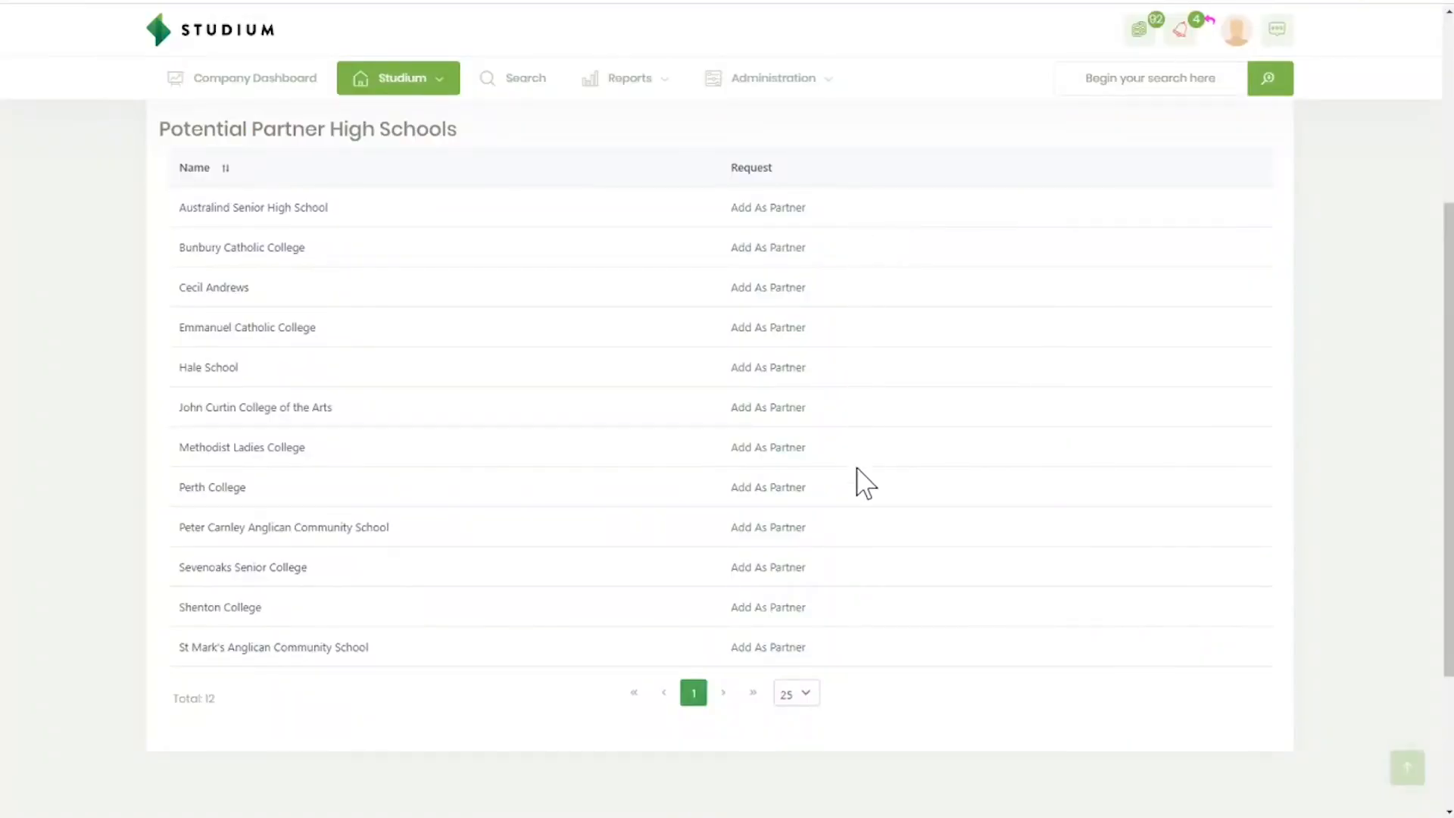
pyautogui.moveTo(854, 647)
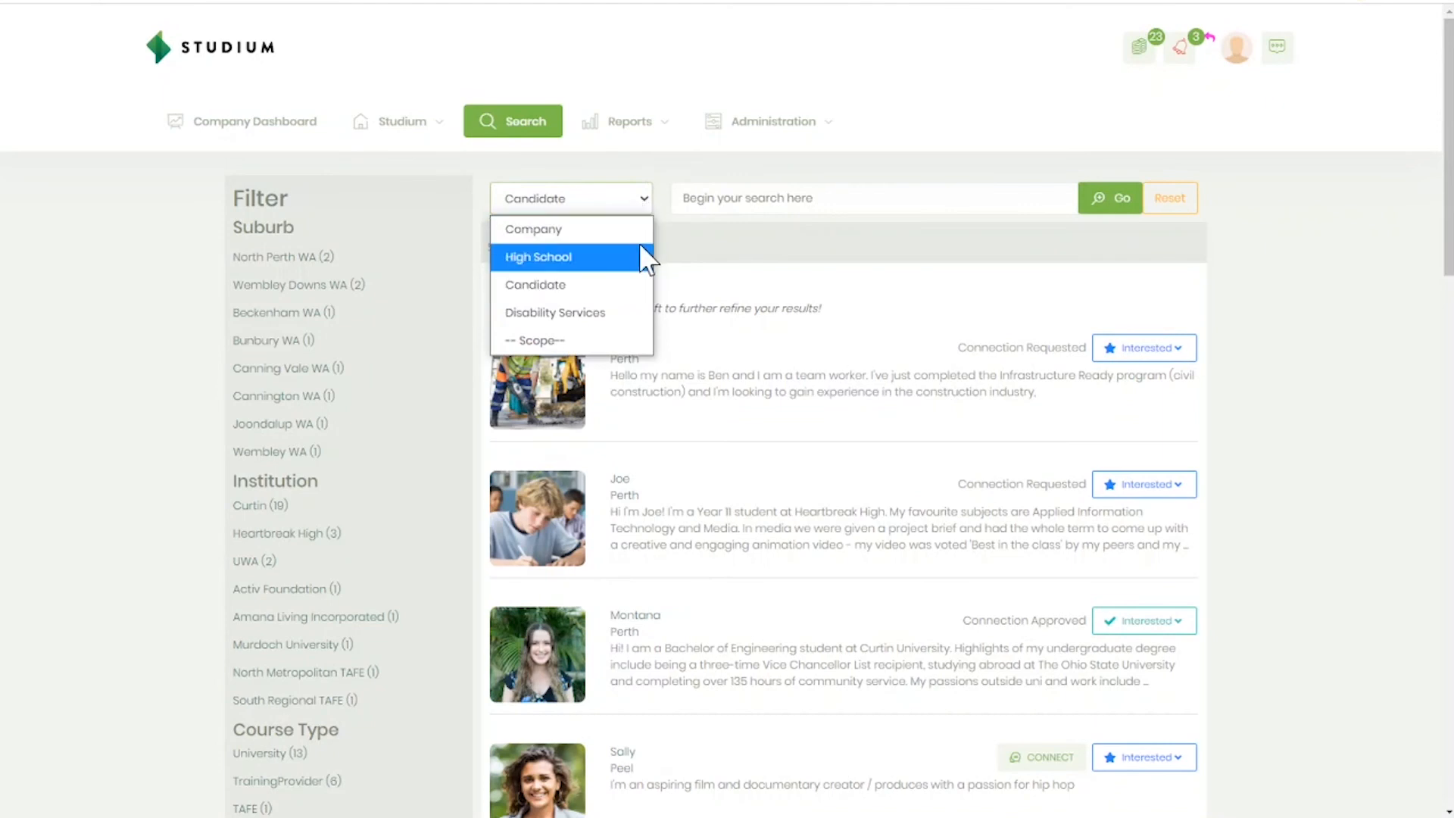
# Step: Search with the High School scope and connect with the second student result
pyautogui.click(537, 256)
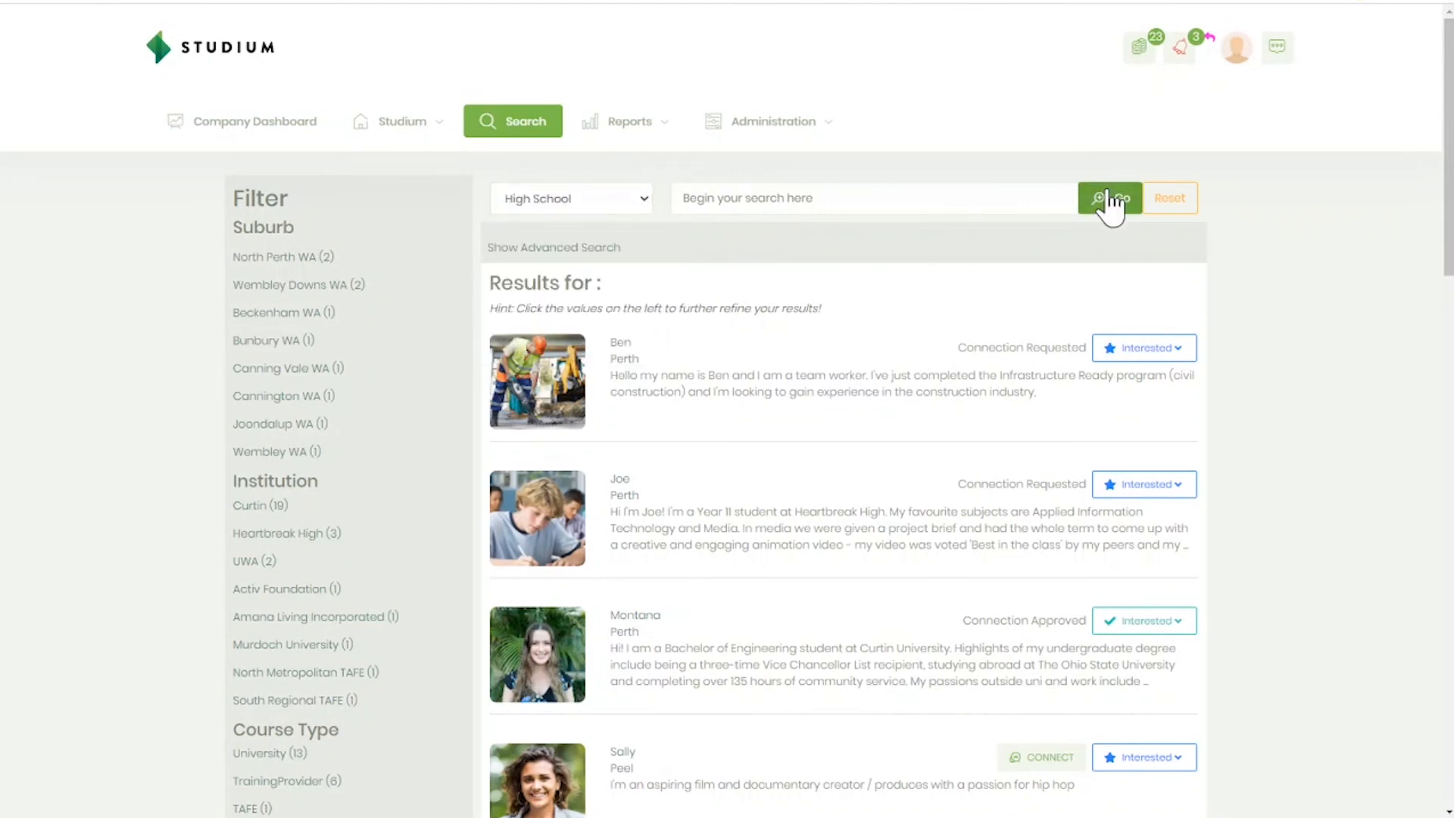
pyautogui.click(1110, 197)
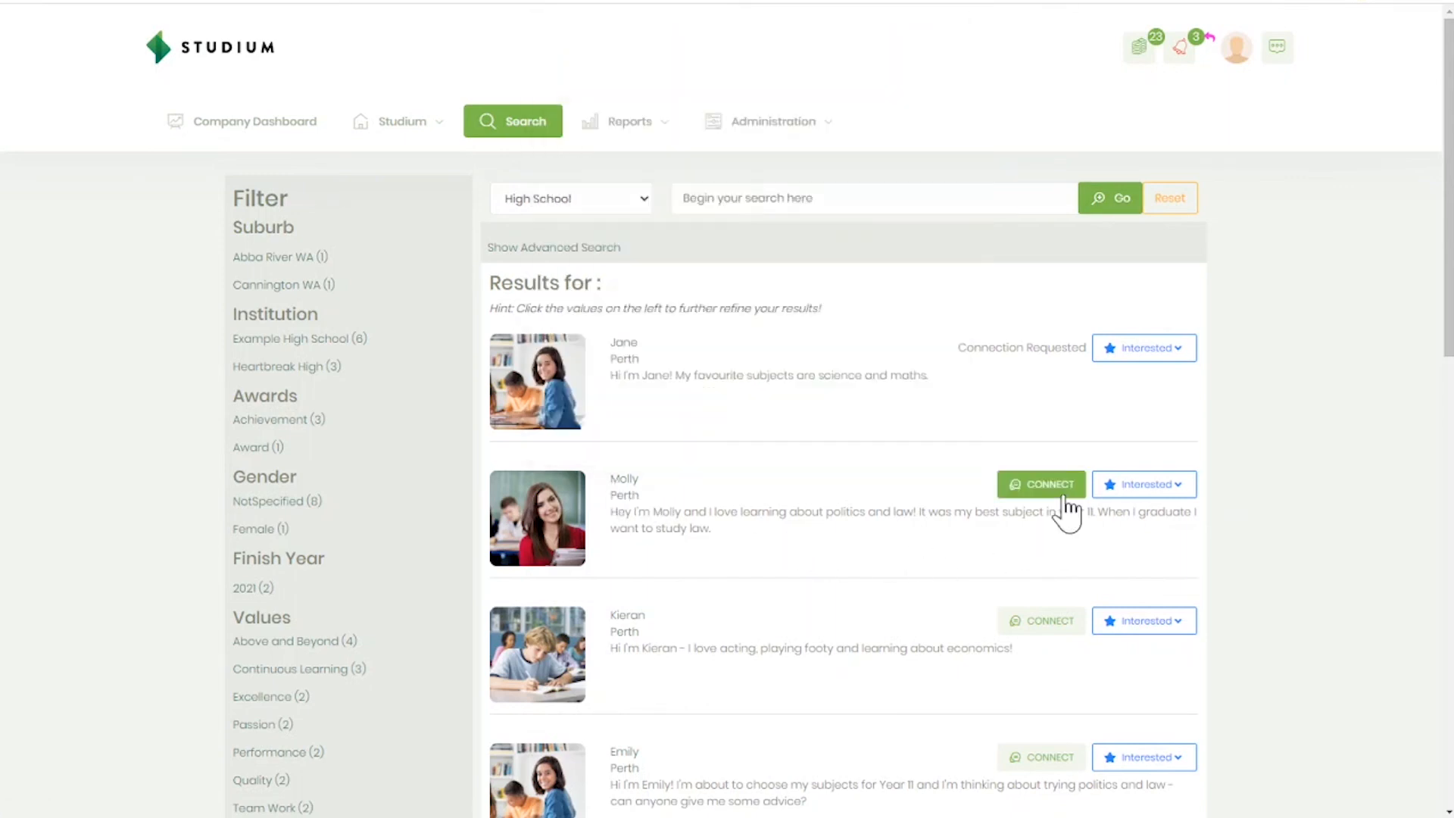
pyautogui.click(767, 120)
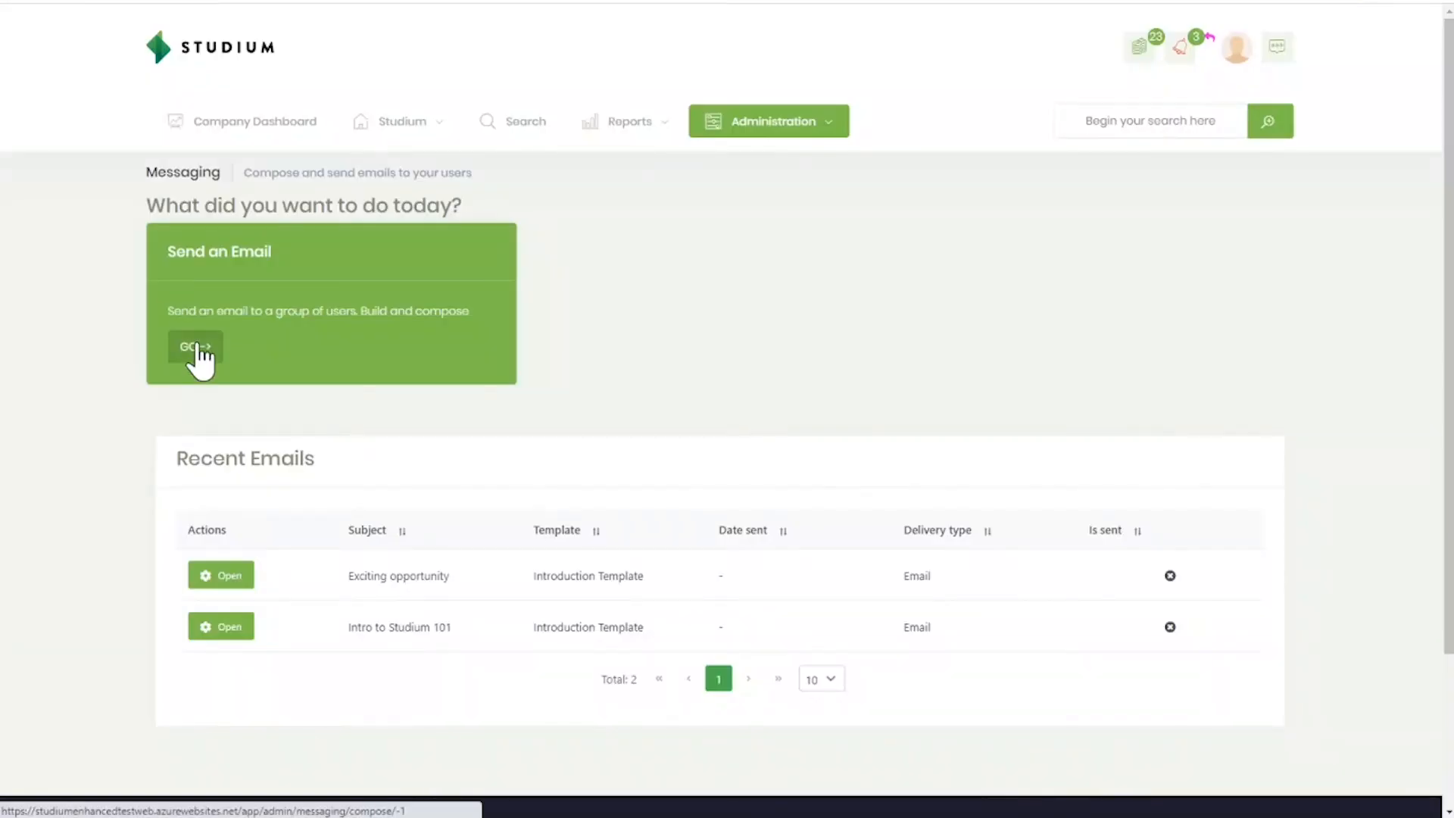
# Step: Start Send an Email and scroll through the blank Compose Email form
pyautogui.click(194, 346)
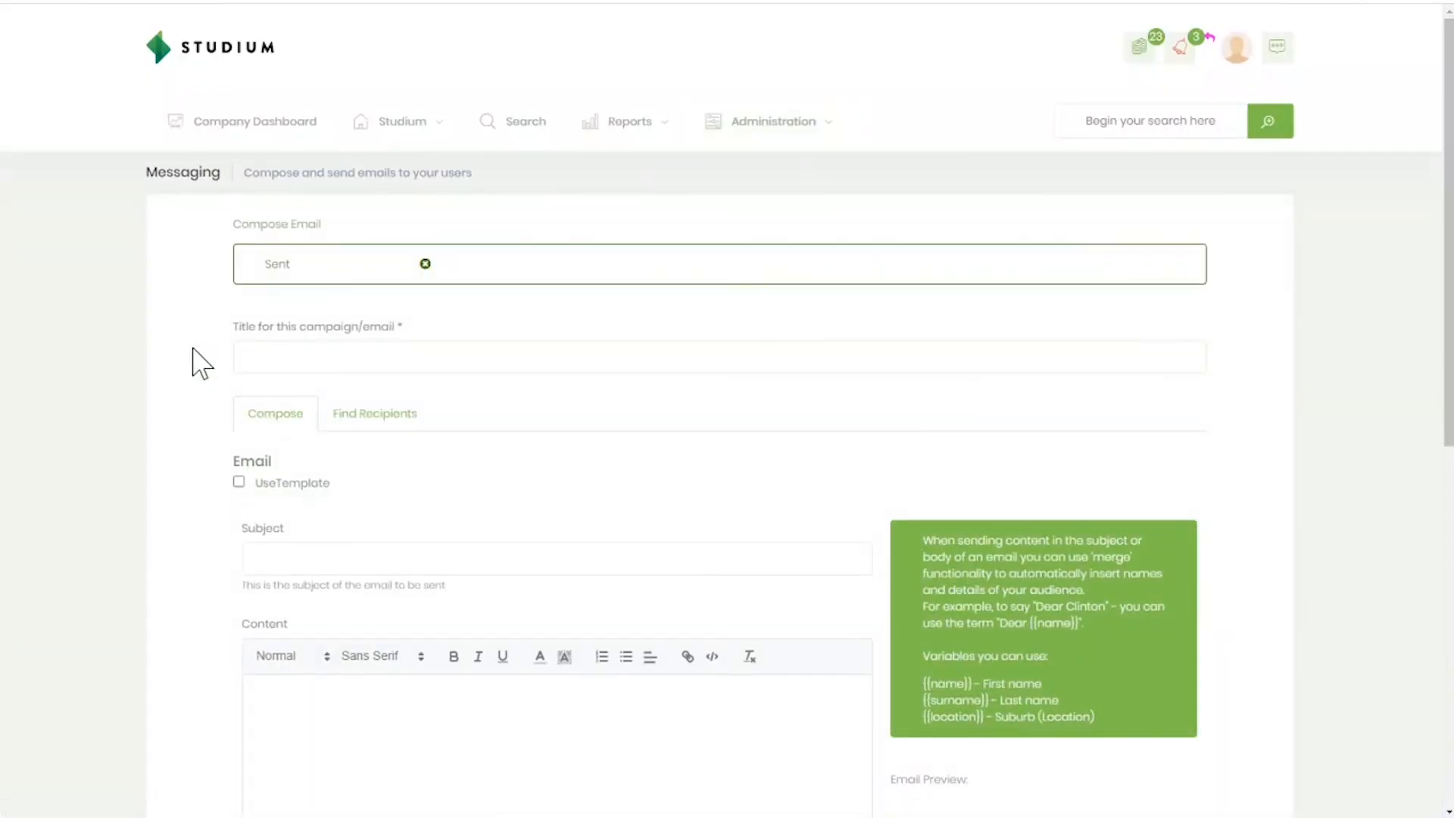
pyautogui.moveTo(1423, 318)
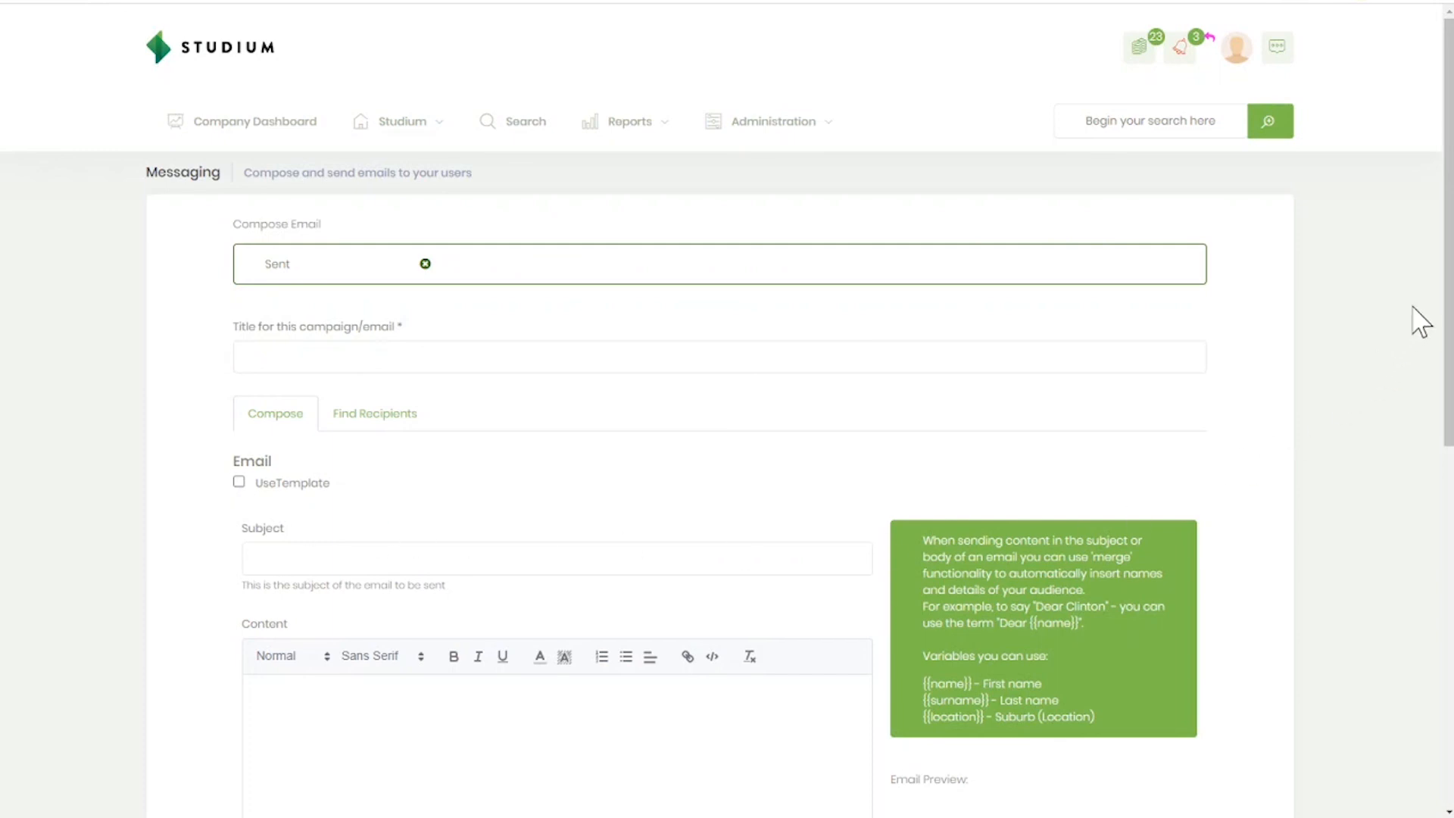
pyautogui.scroll(-3)
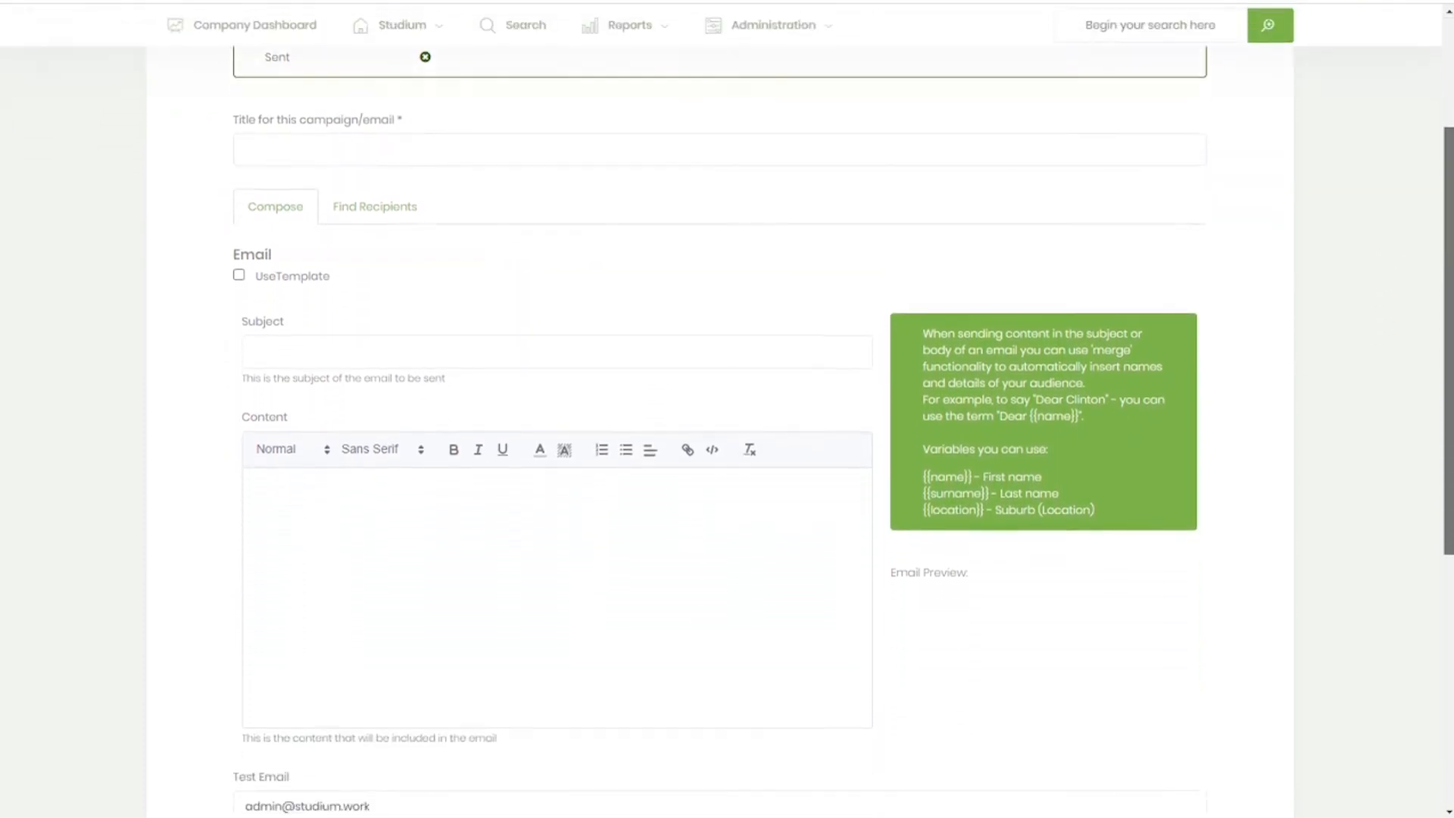
pyautogui.scroll(-3)
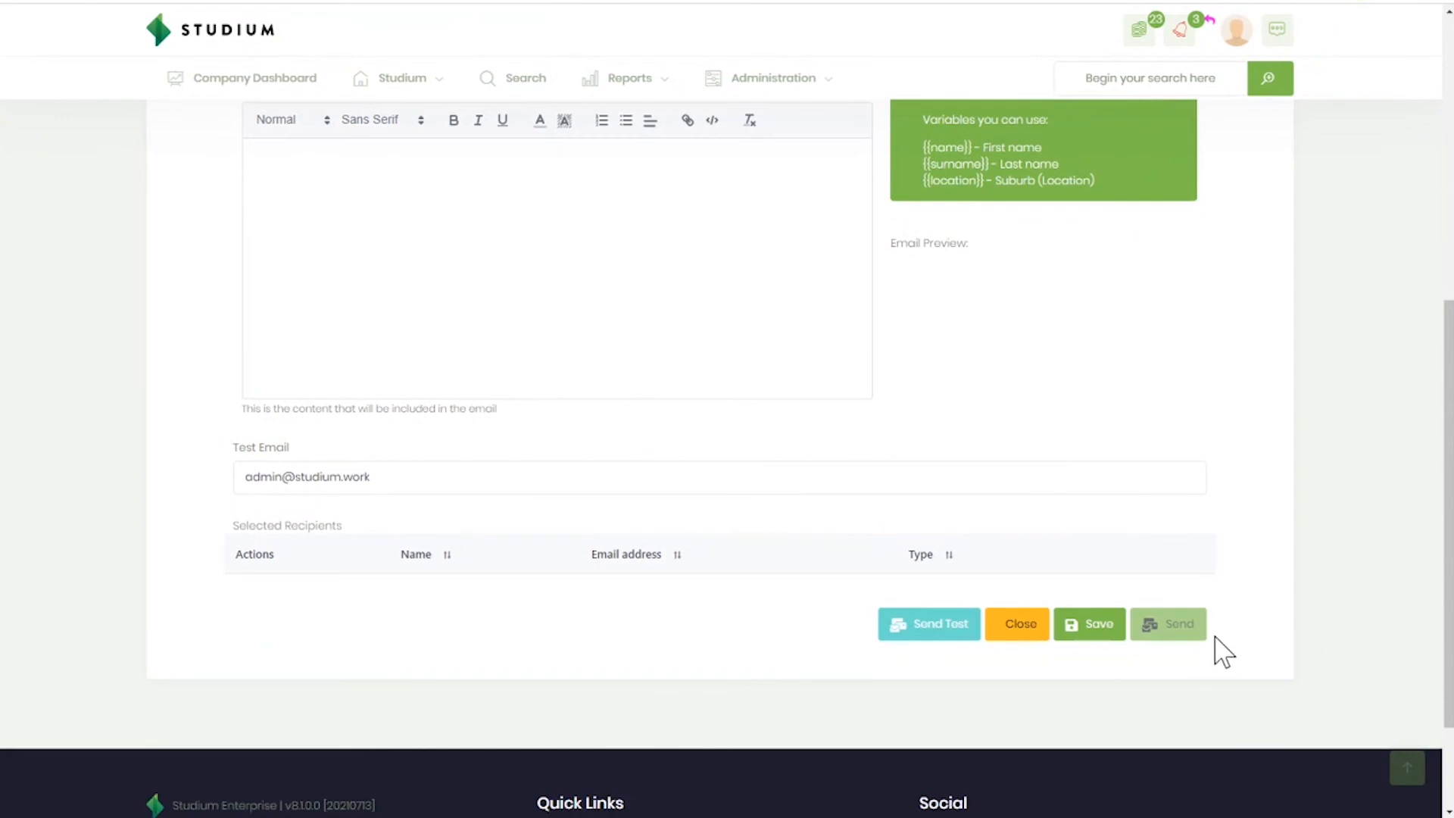